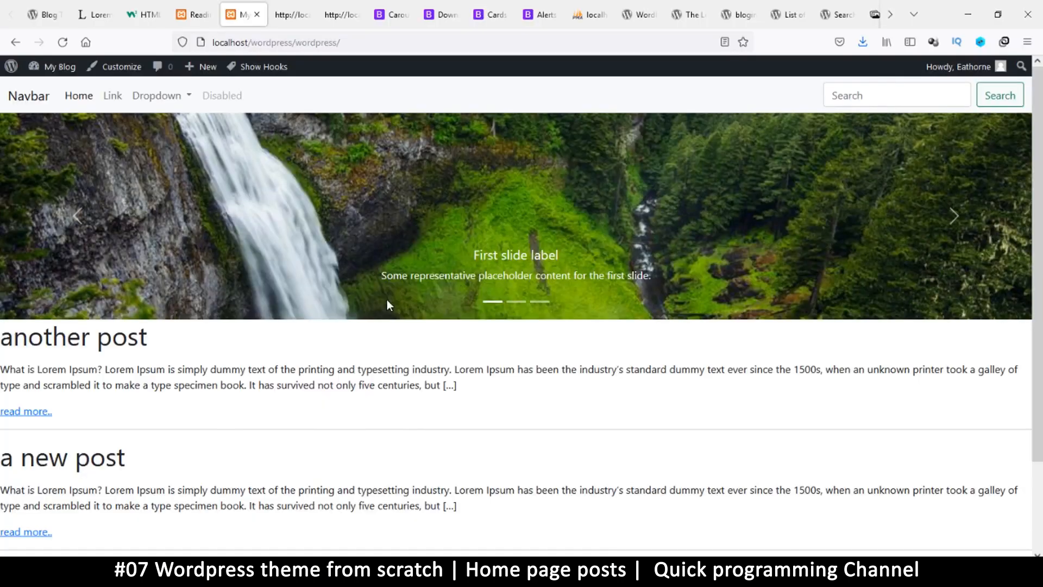
{"action": "mouse_move", "coordinate": [842, 156]}
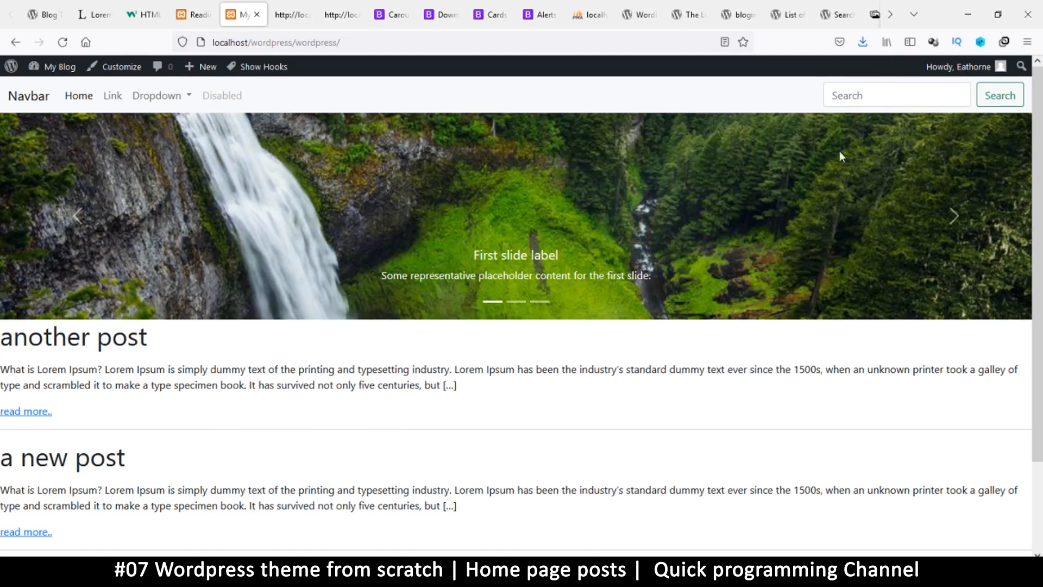
{"action": "mouse_move", "coordinate": [45, 111]}
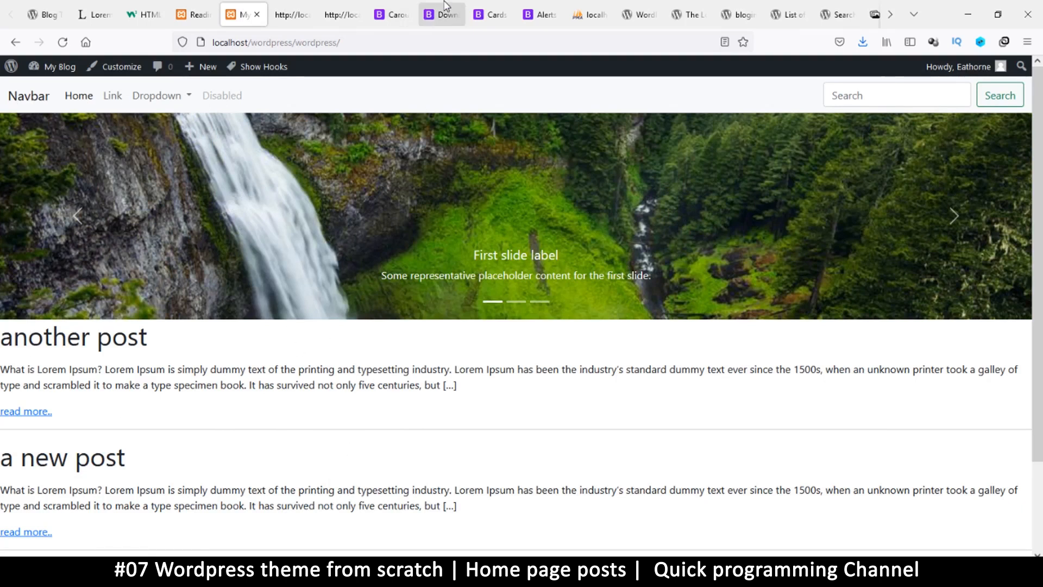
Step: Bring up the Bootstrap Cards docs and scroll to the basic card example markup
{"action": "left_click", "coordinate": [490, 14]}
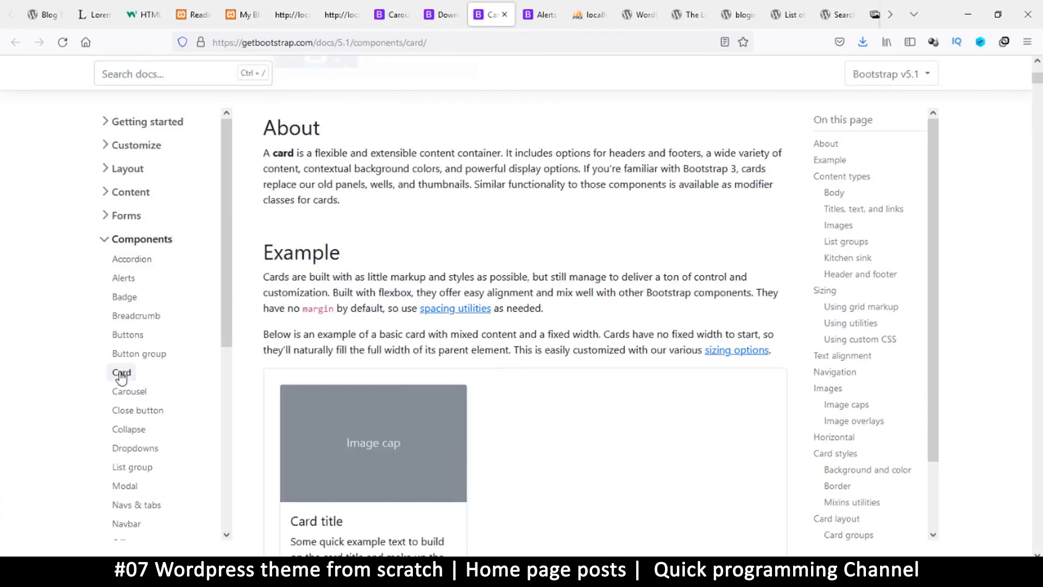
{"action": "scroll", "scroll_direction": "down", "scroll_amount": 3}
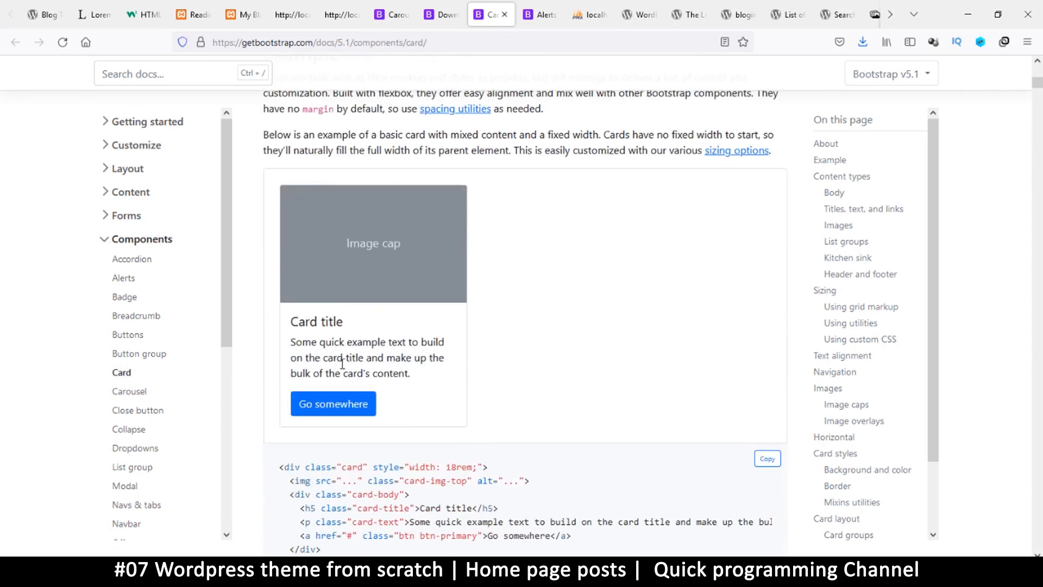
{"action": "mouse_move", "coordinate": [457, 385]}
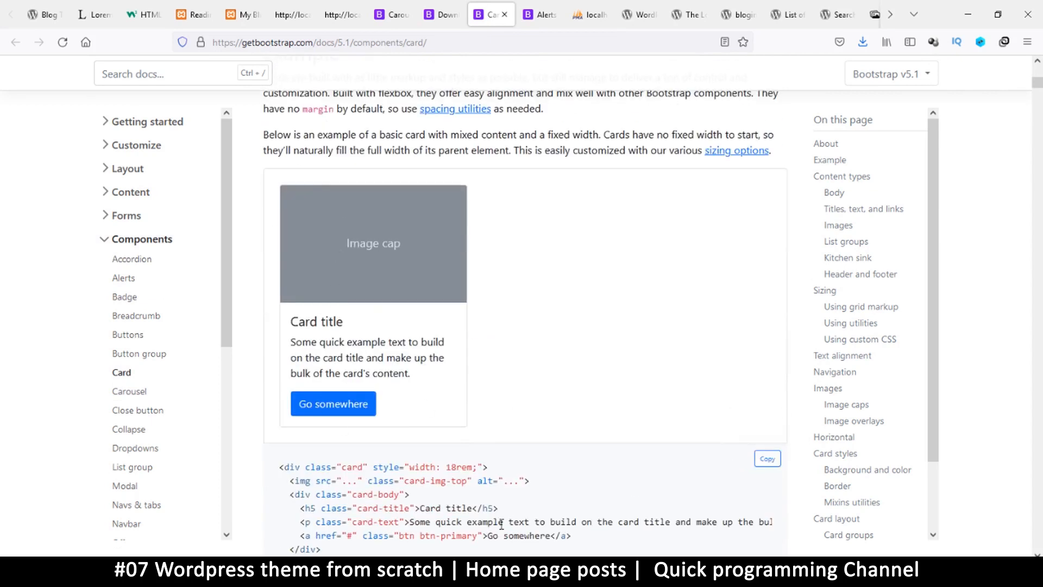
{"action": "scroll", "scroll_direction": "down", "scroll_amount": 3}
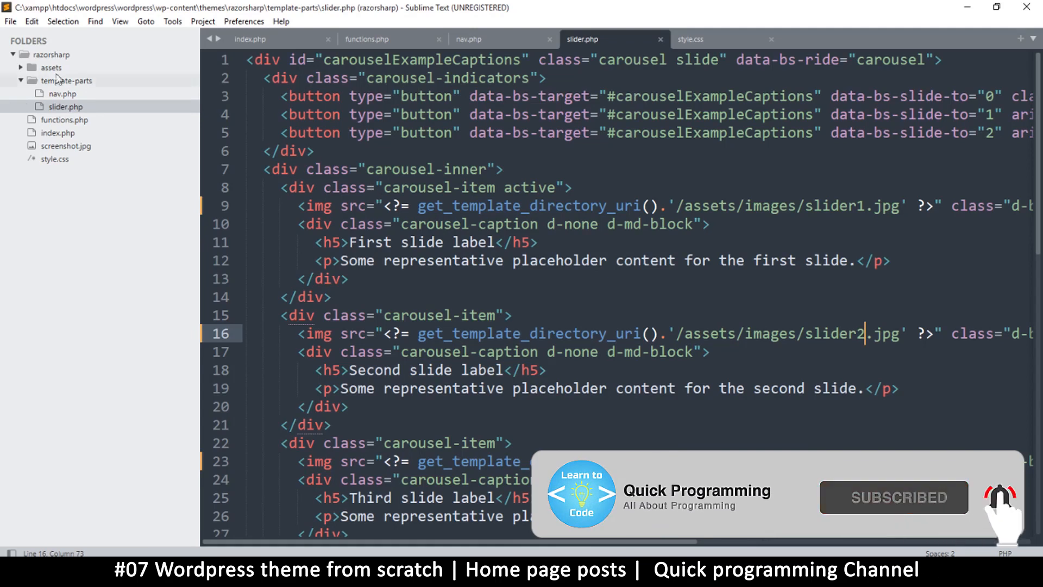
Step: Add a new file under template-parts and save it as post.php
{"action": "right_click", "coordinate": [66, 80]}
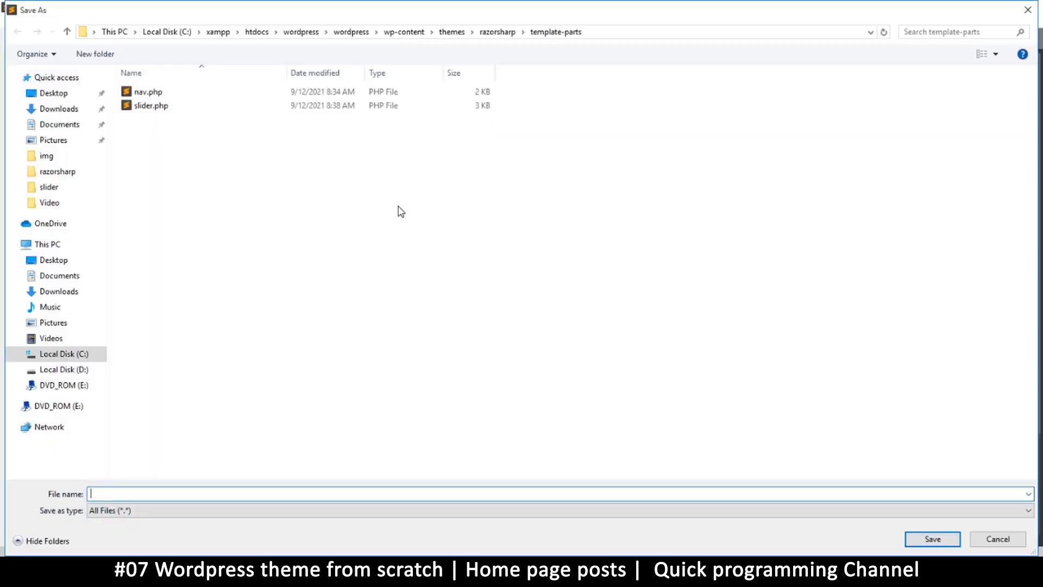
{"action": "type", "text": "post.php"}
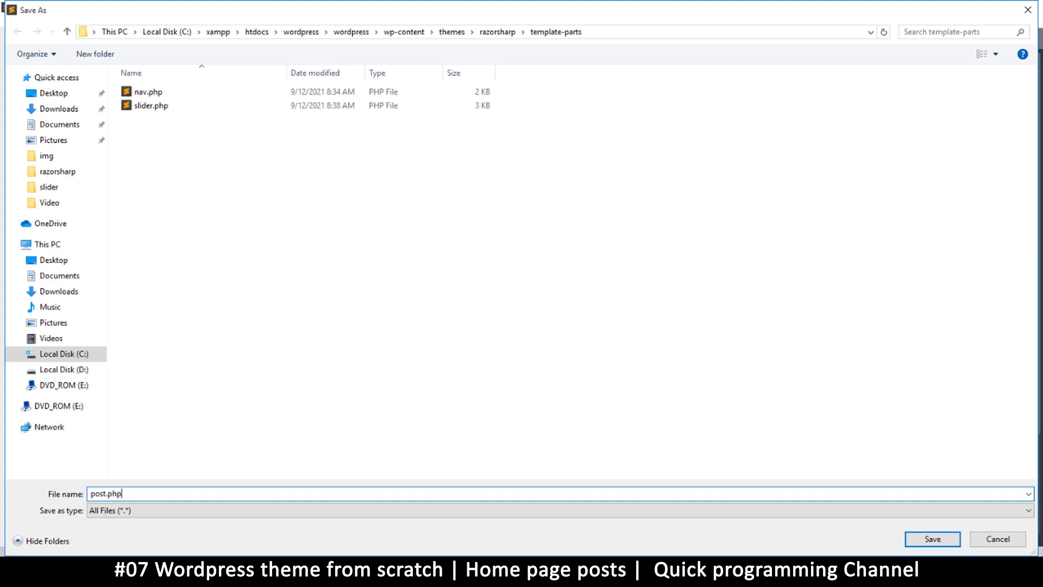
{"action": "left_click", "coordinate": [932, 539]}
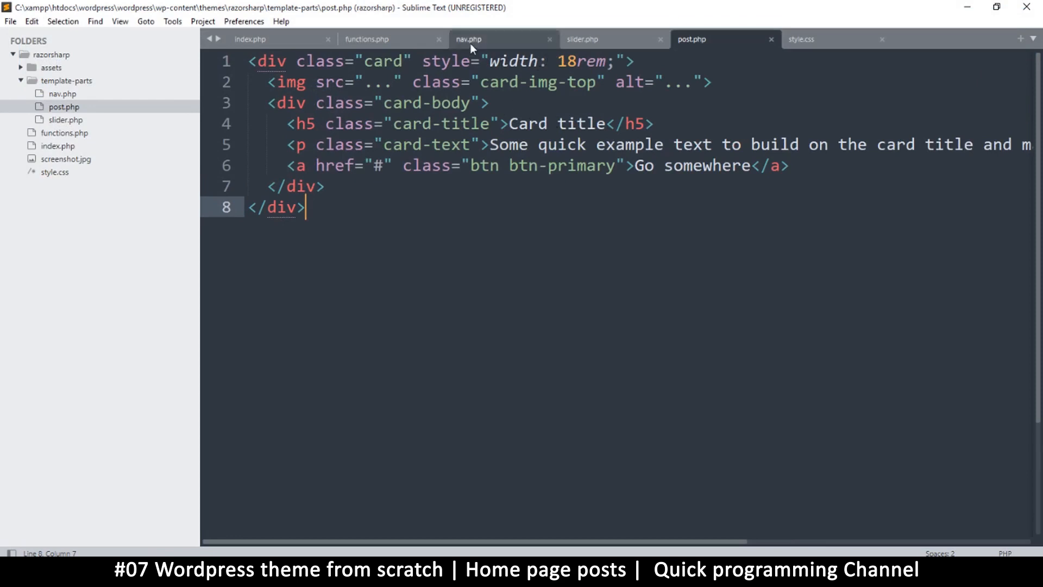
{"action": "mouse_move", "coordinate": [441, 53]}
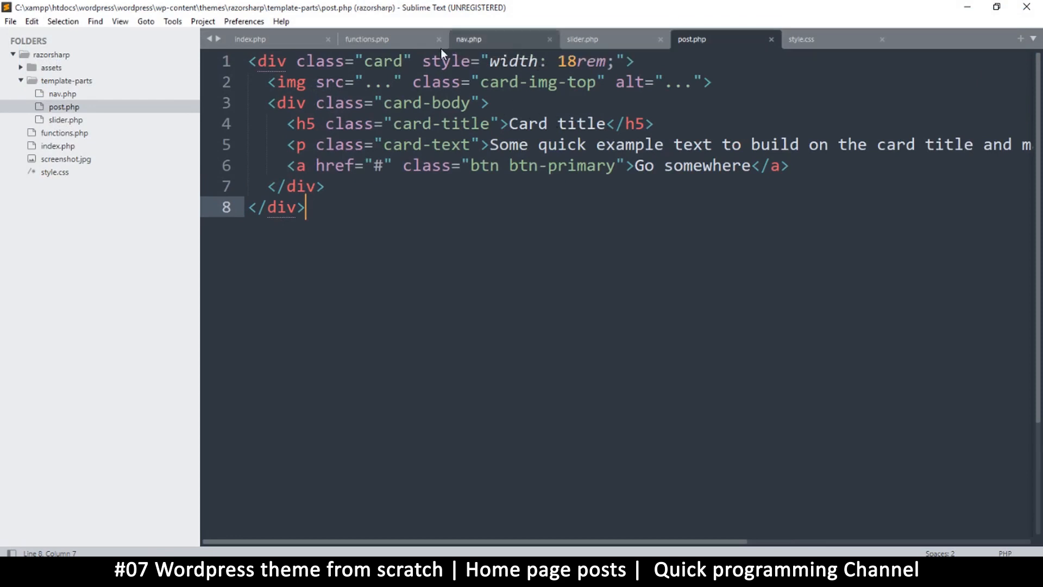
{"action": "mouse_move", "coordinate": [250, 38]}
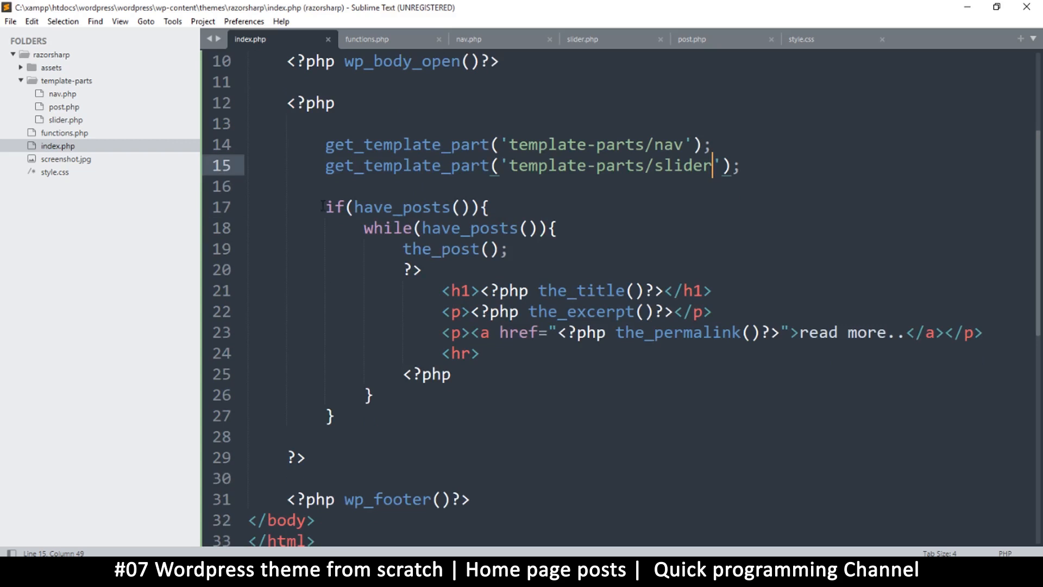
Step: Close the PHP block with ?> after the nav and slider template-part calls
{"action": "left_click_drag", "start_coordinate": [324, 207], "coordinate": [336, 417]}
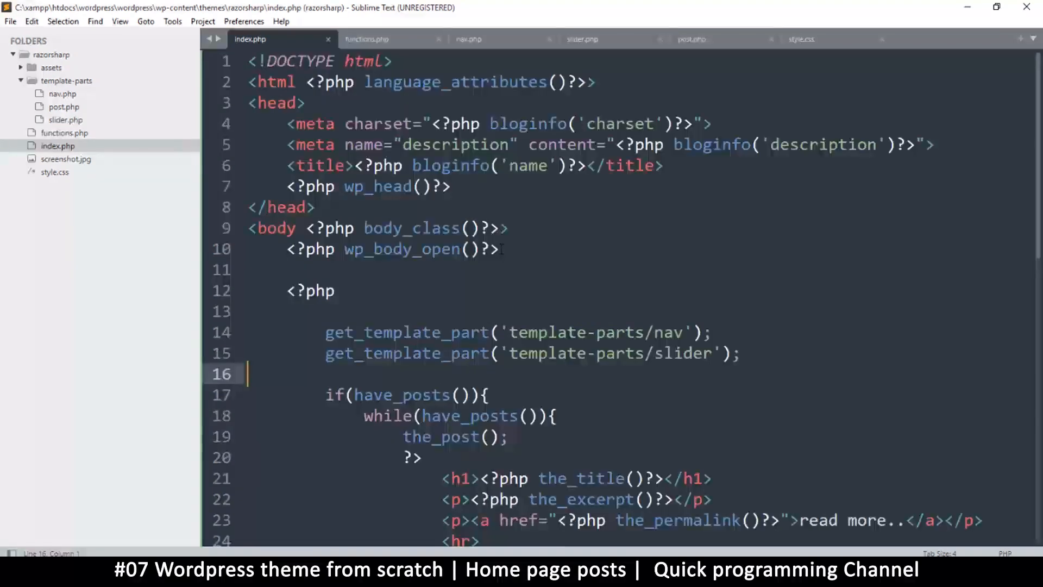
{"action": "scroll", "scroll_direction": "down", "scroll_amount": 3}
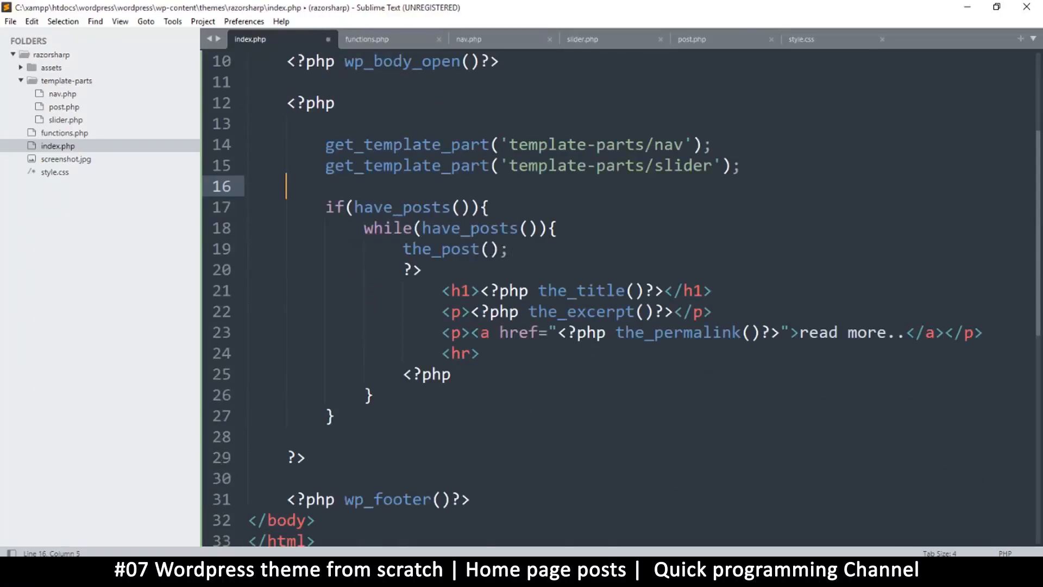
{"action": "type", "text": "?>"}
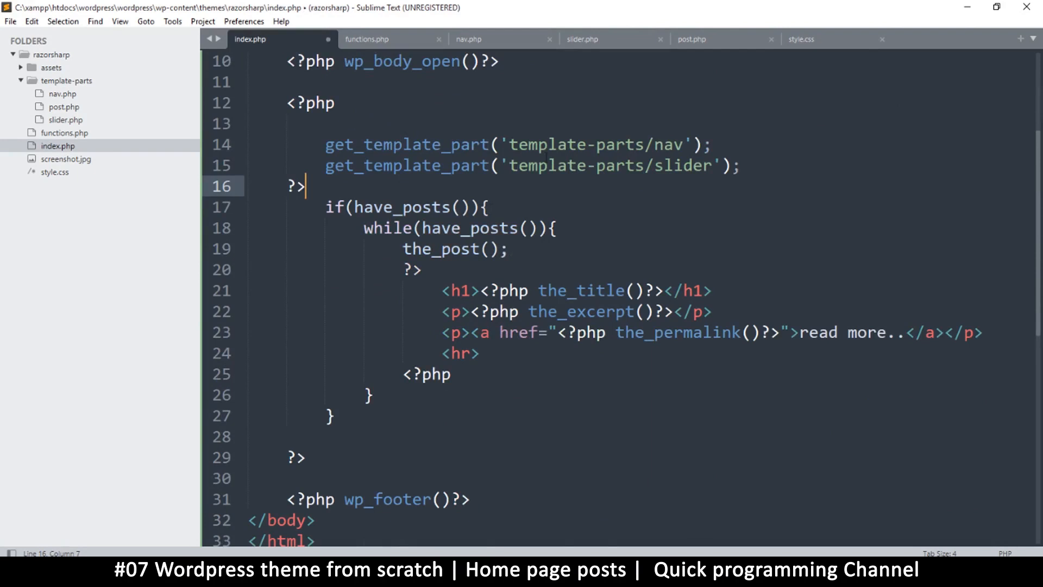
{"action": "scroll", "scroll_direction": "up", "scroll_amount": 3}
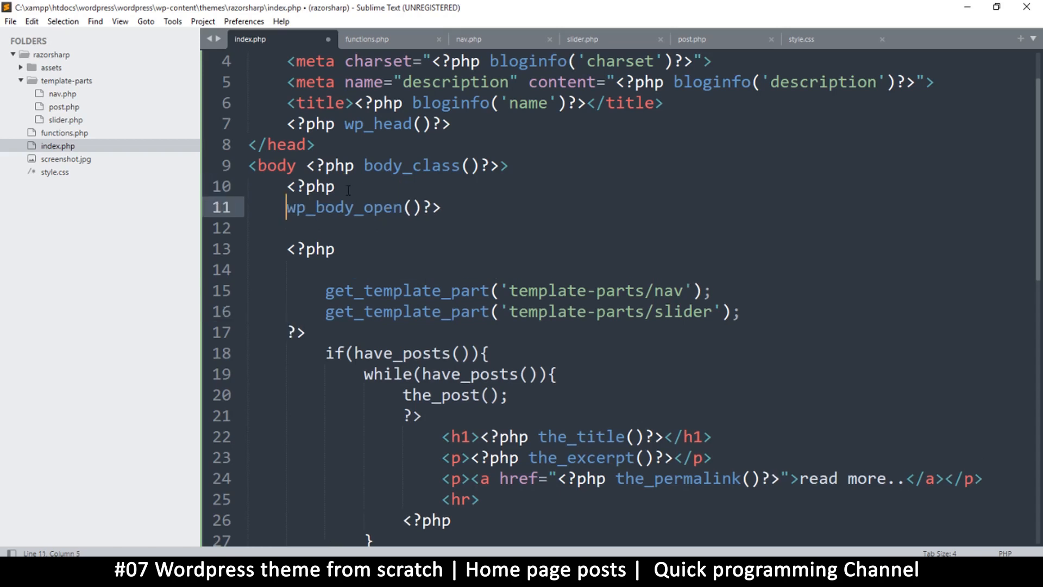
{"action": "key", "text": "tab"}
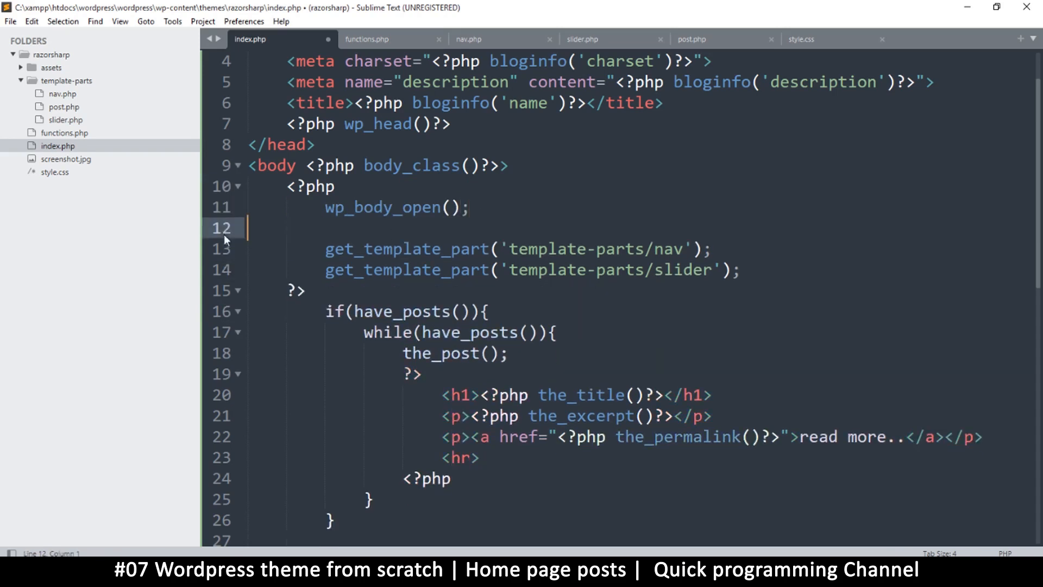
Step: Wrap the posts loop in a new <div></div>, indent it and save
{"action": "left_click", "coordinate": [311, 290]}
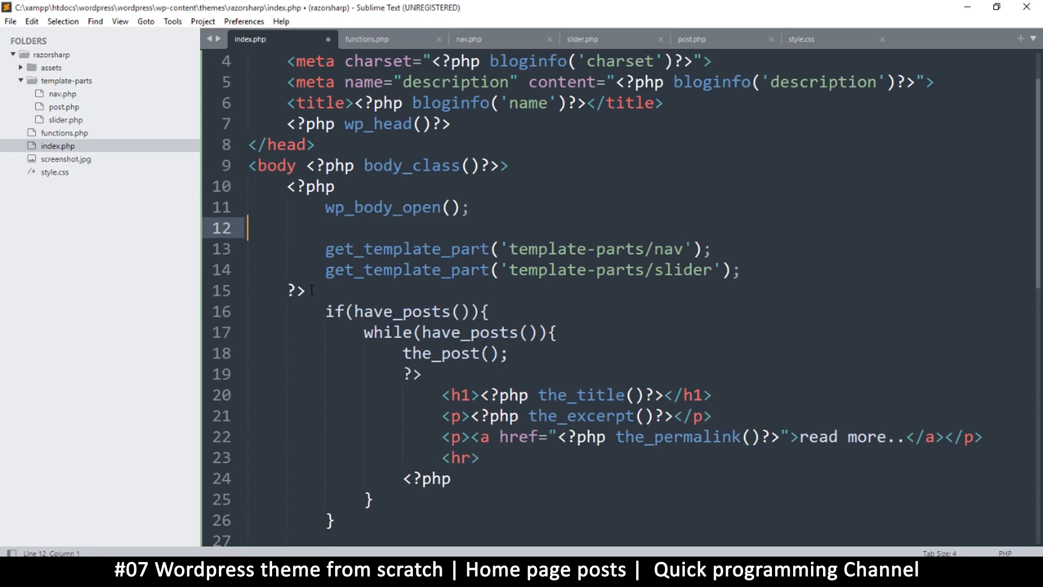
{"action": "key", "text": "enter"}
{"action": "type", "text": "<?php"}
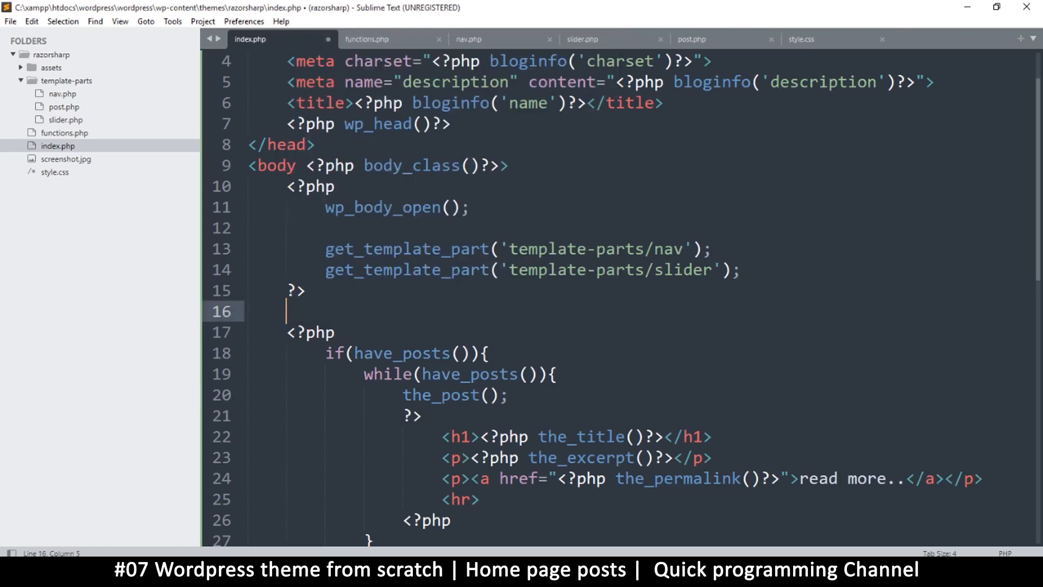
{"action": "type", "text": "div>"}
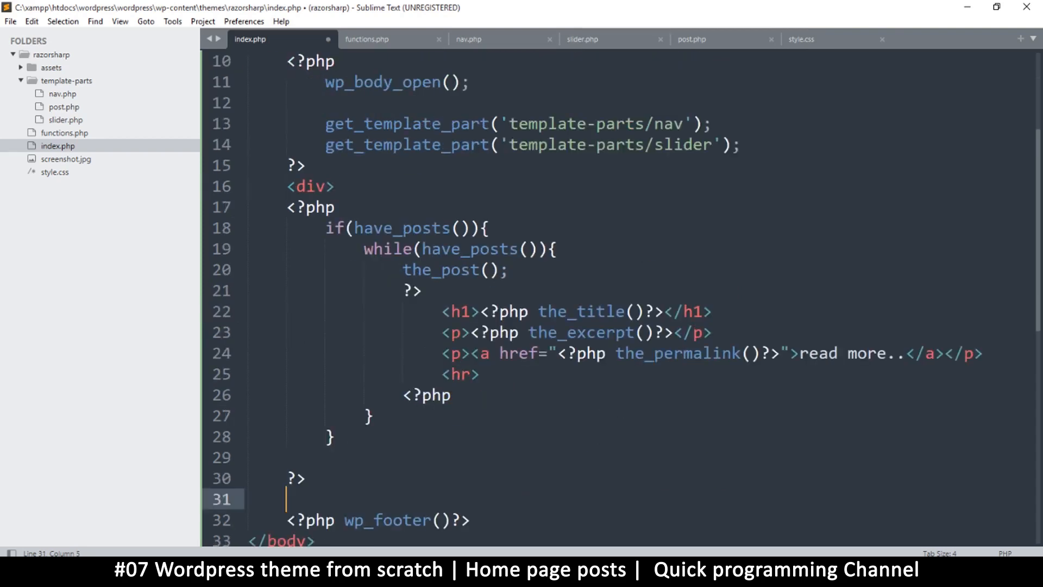
{"action": "type", "text": "</div>"}
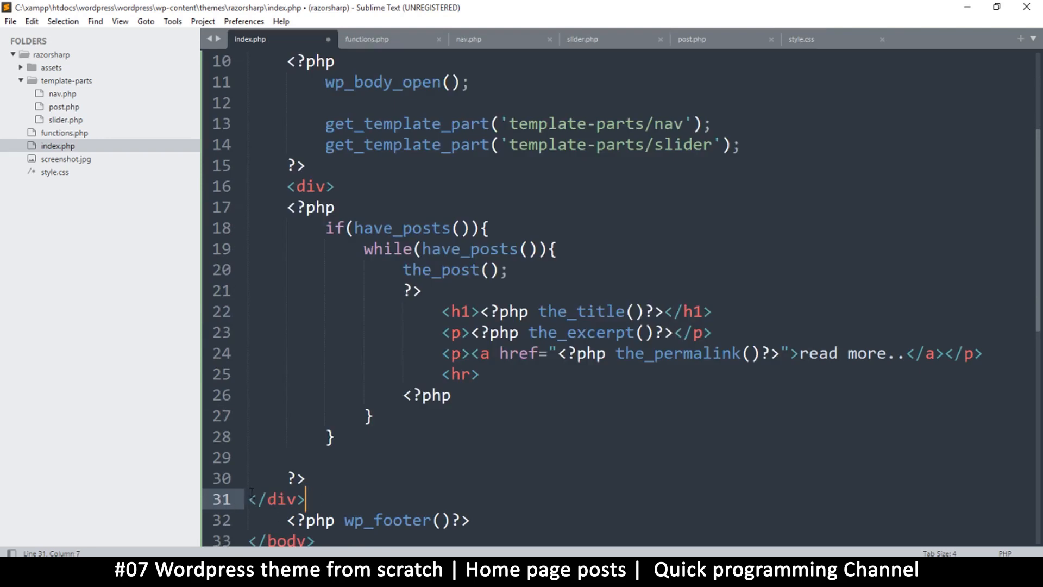
{"action": "key", "text": "ctrl+s"}
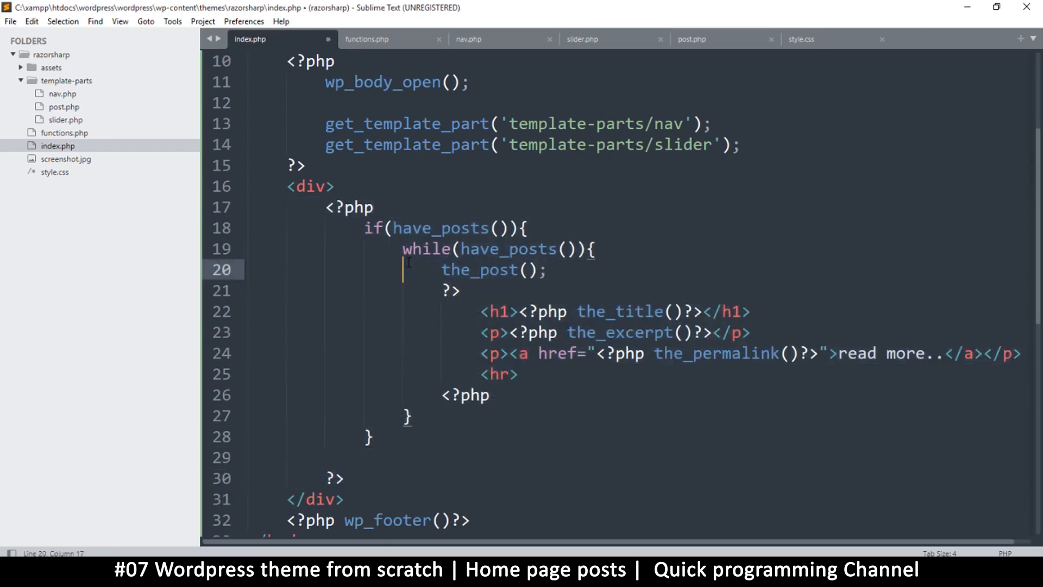
{"action": "key", "text": "ctrl+s"}
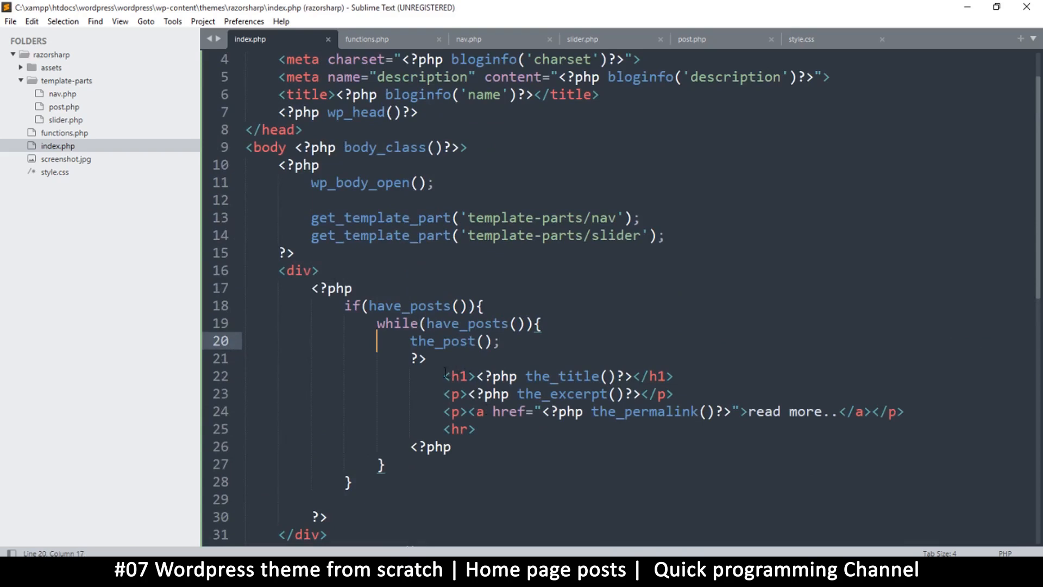
Step: Replace the loop's h1, p and hr lines with get_template_part('template-parts/post')
{"action": "left_click_drag", "start_coordinate": [446, 376], "coordinate": [474, 430]}
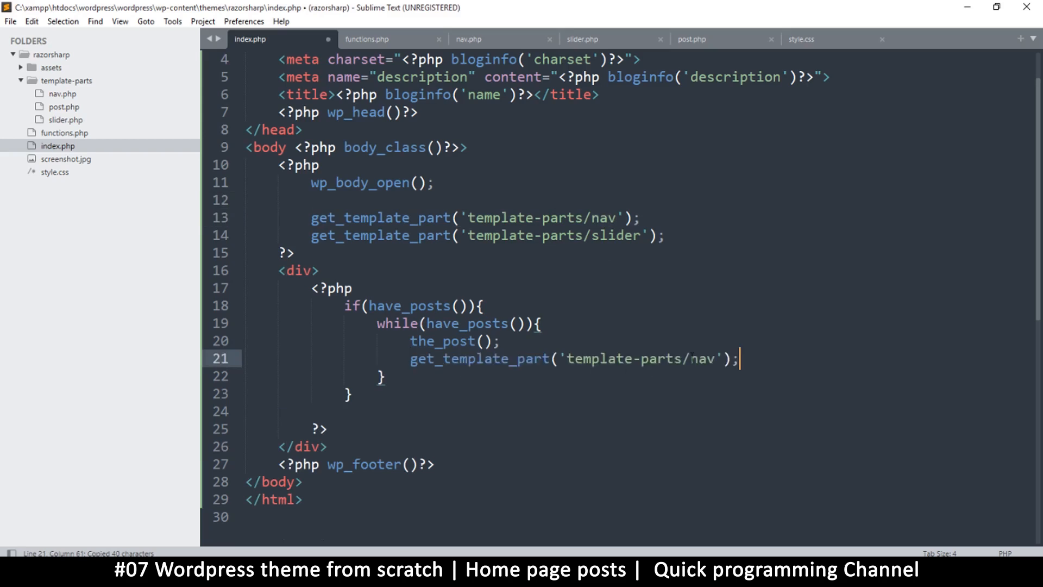
{"action": "type", "text": "pos"}
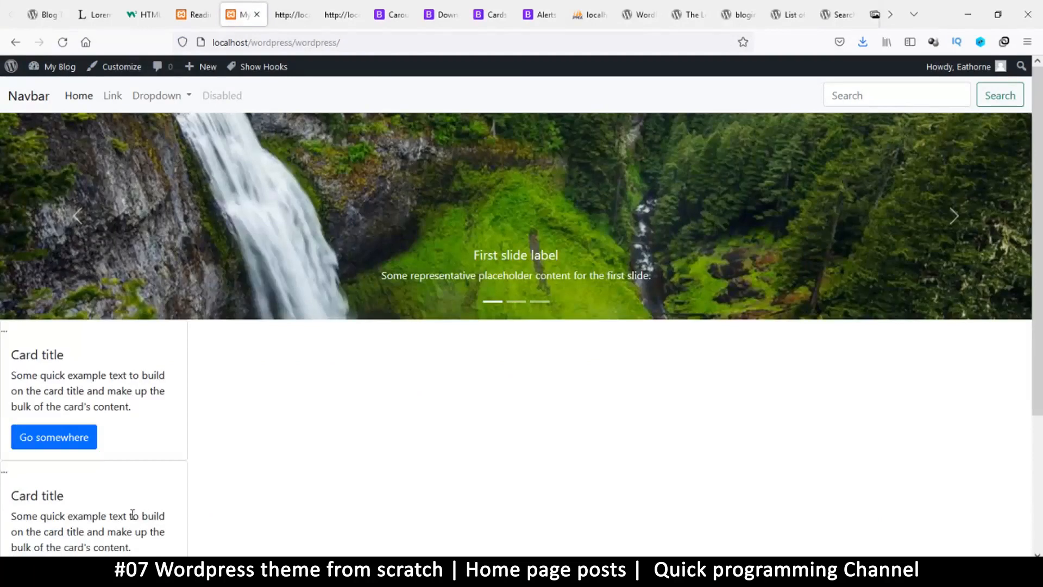
Step: Scroll the Firefox home page down to the stacked post cards below the slider
{"action": "scroll", "scroll_direction": "down", "scroll_amount": 3}
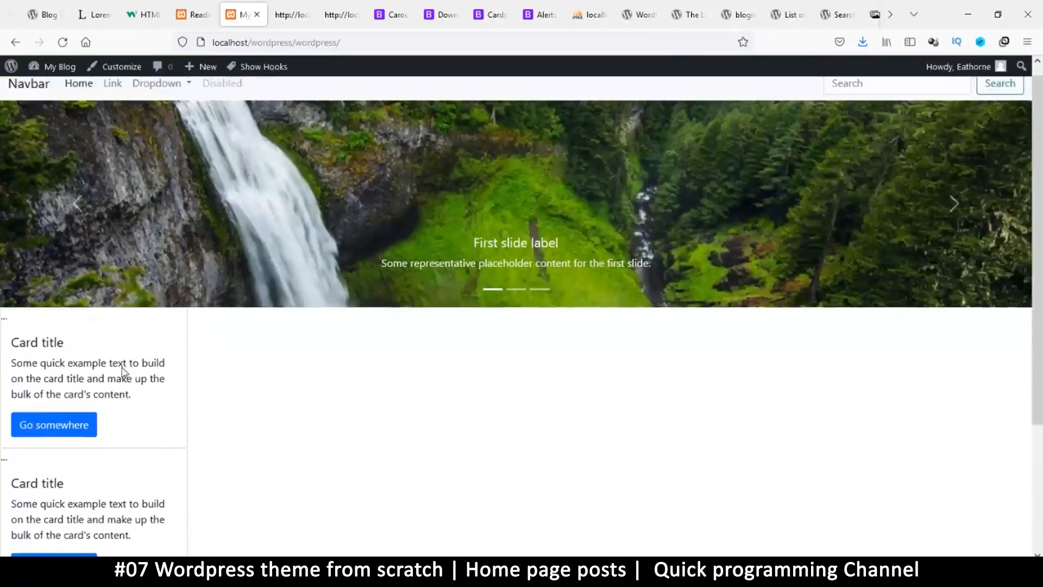
{"action": "scroll", "scroll_direction": "down", "scroll_amount": 3}
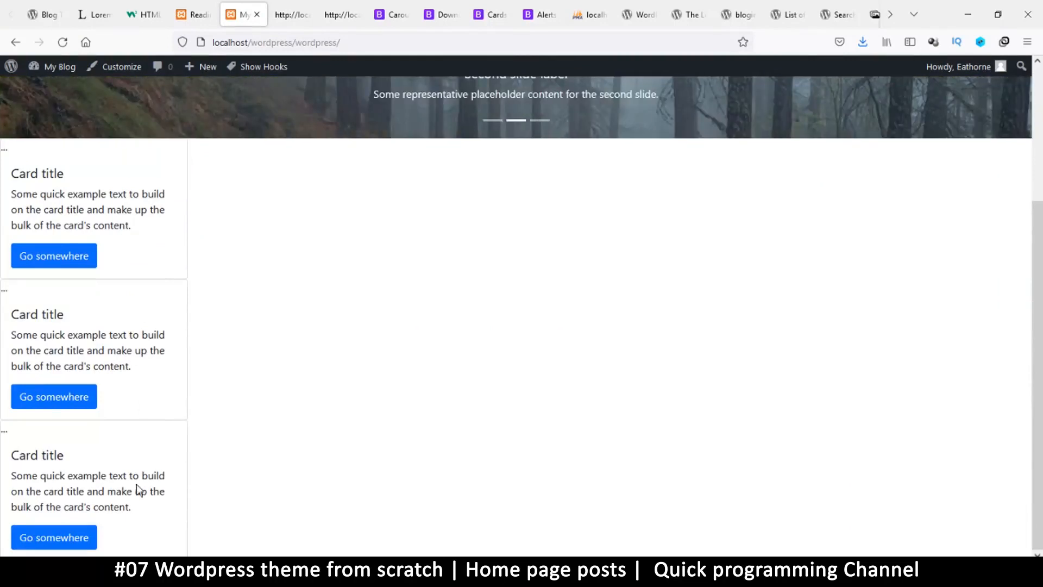
{"action": "mouse_move", "coordinate": [148, 295]}
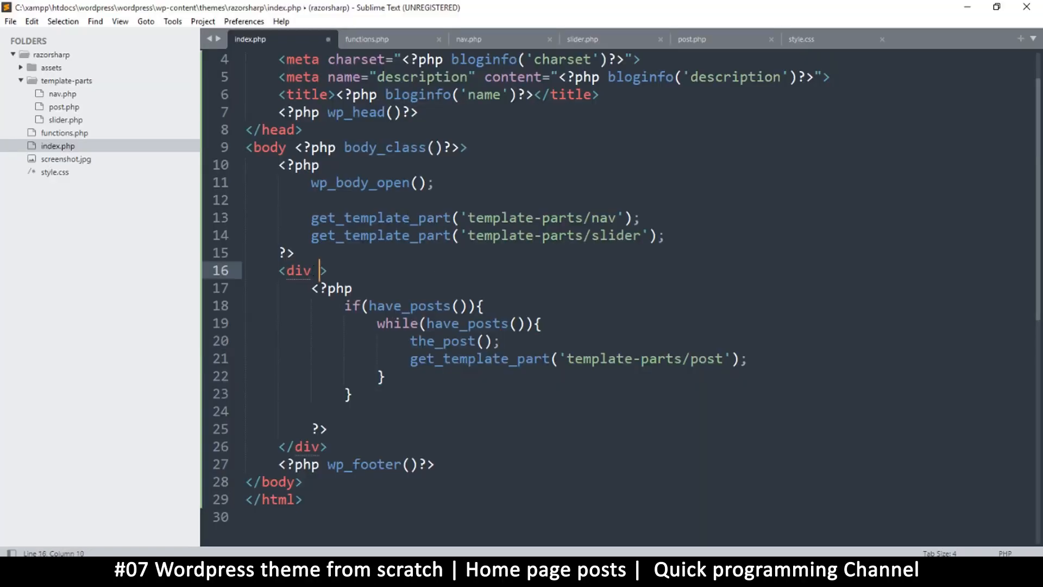
Step: Add class="p-4" to the div wrapping the posts loop in index.php
{"action": "type", "text": "class=\"\""}
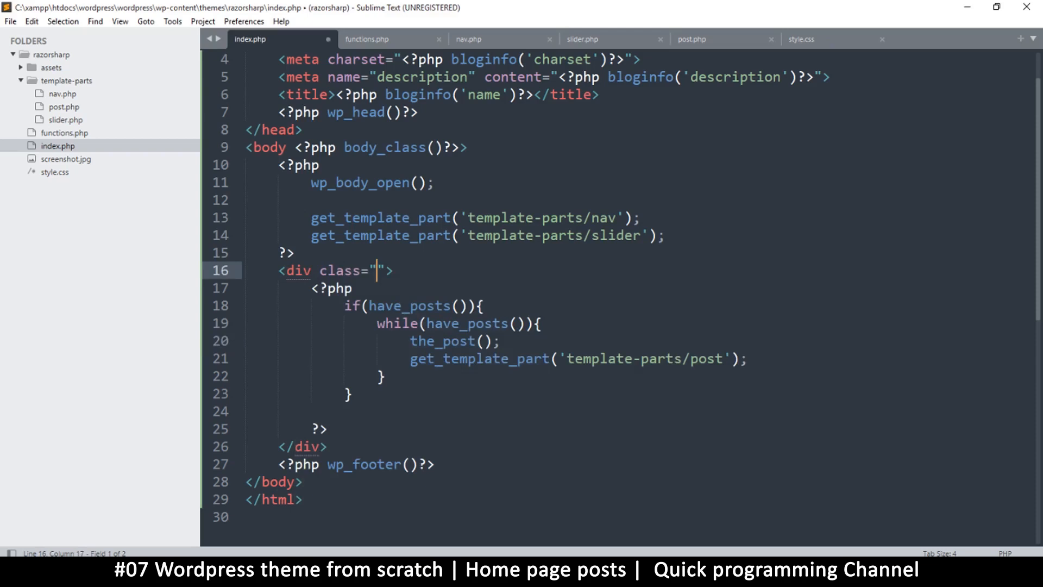
{"action": "type", "text": "p"}
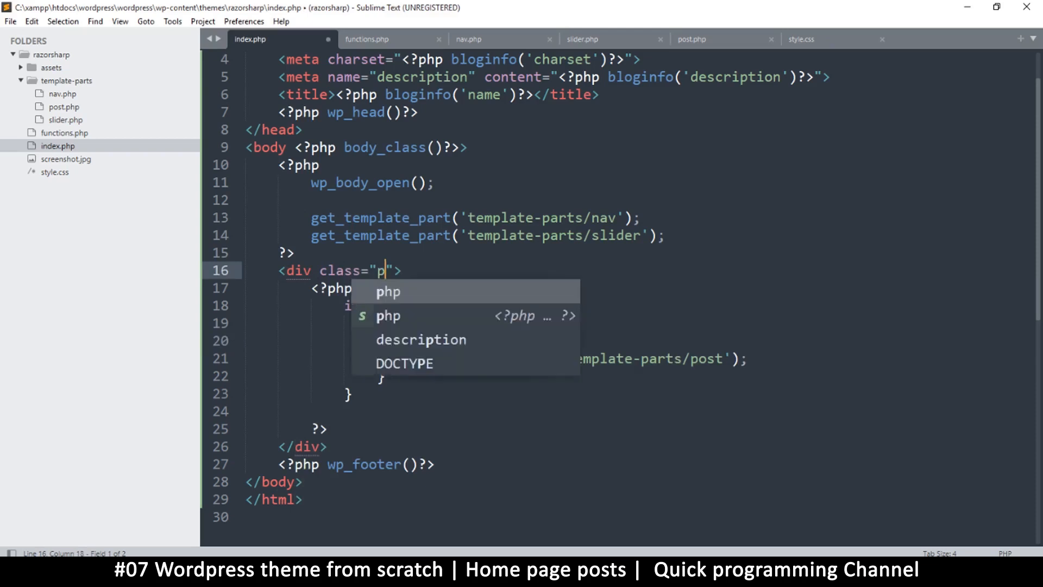
{"action": "type", "text": "-4"}
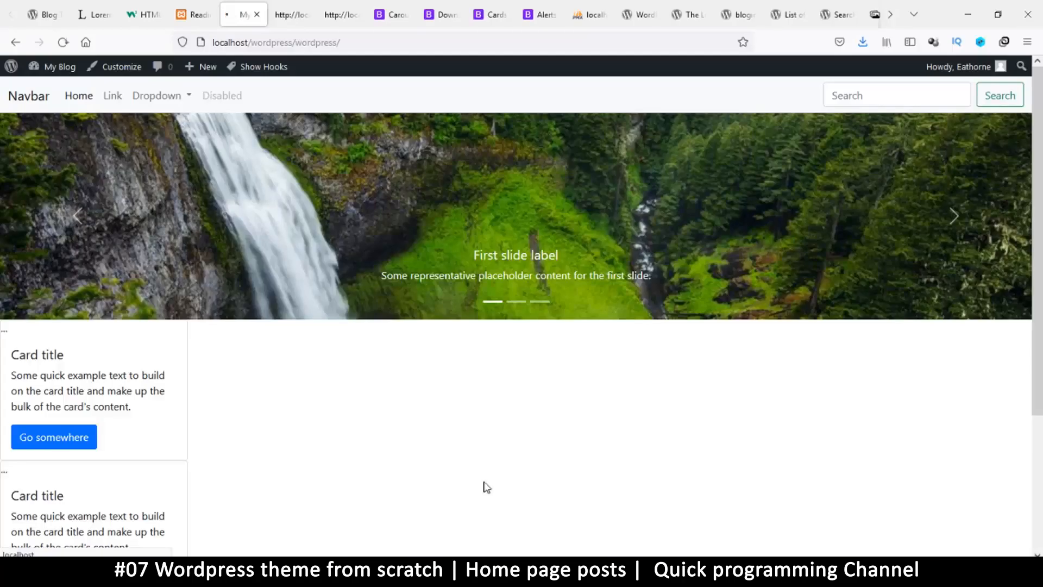
{"action": "scroll", "scroll_direction": "down", "scroll_amount": 3}
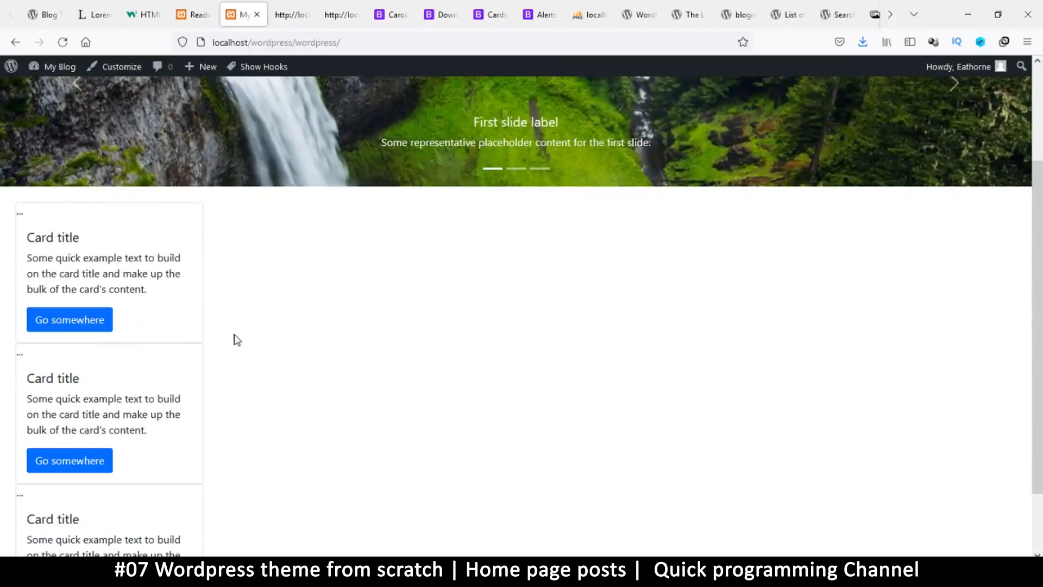
{"action": "mouse_move", "coordinate": [58, 302]}
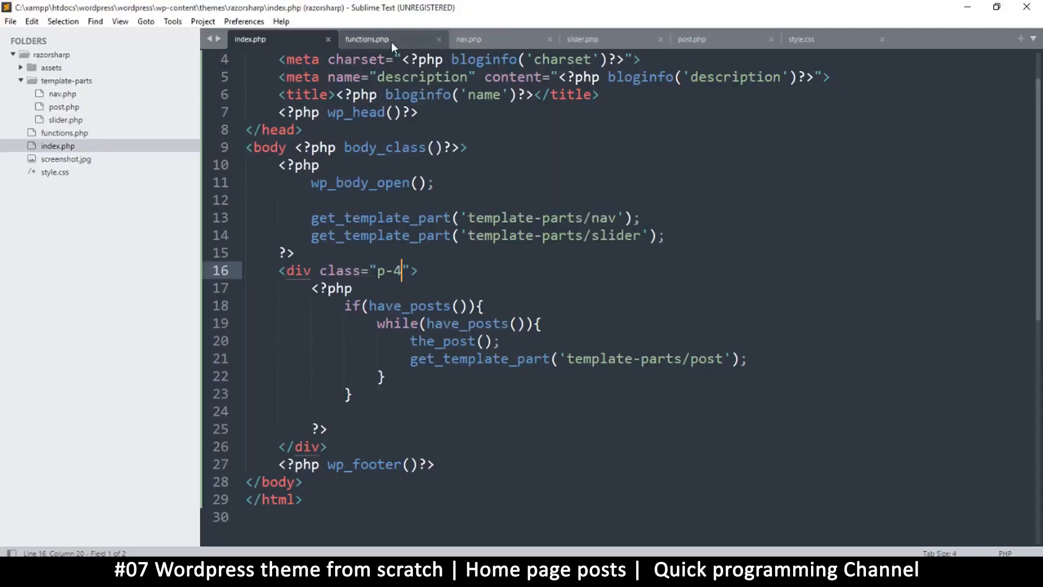
Step: In post.php, append m-4 to the card div's class attribute
{"action": "left_click", "coordinate": [691, 38]}
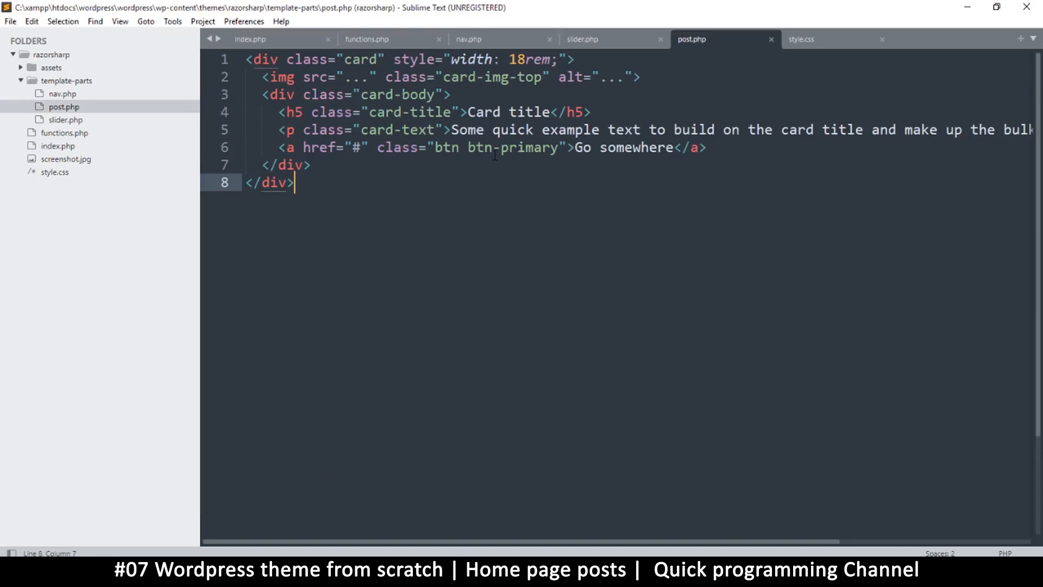
{"action": "left_click", "coordinate": [378, 59]}
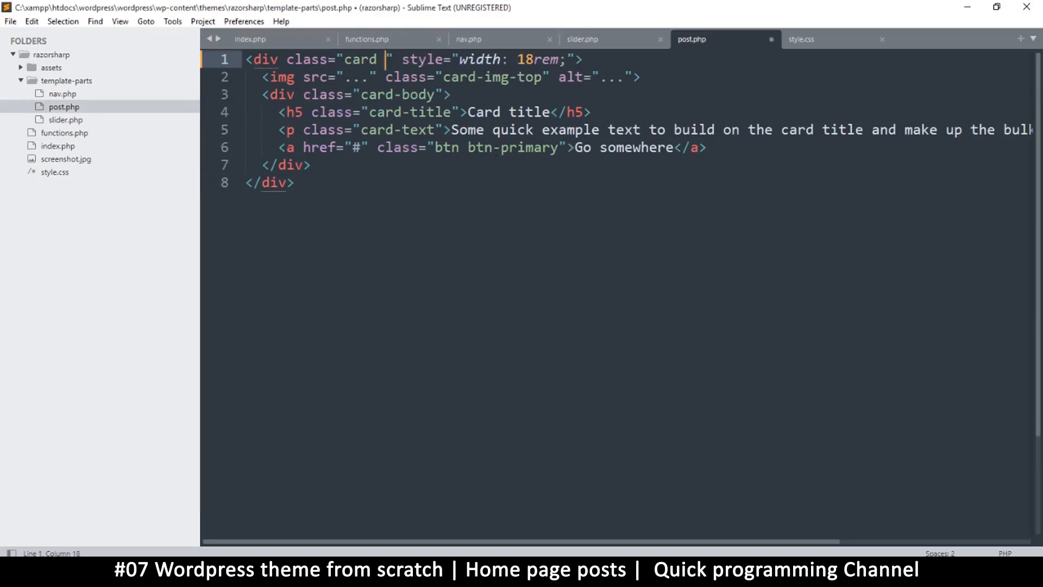
{"action": "type", "text": "m-4"}
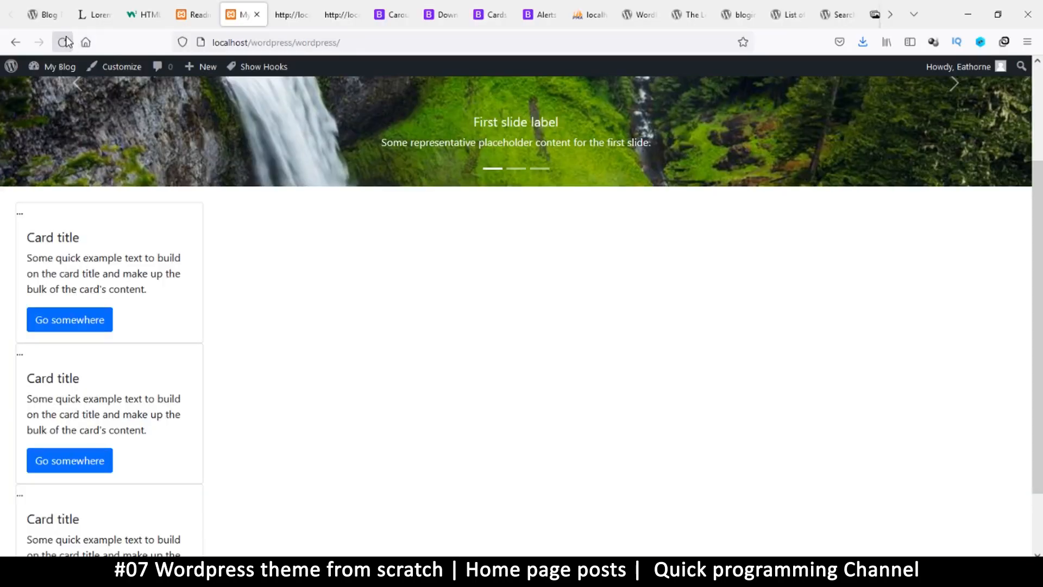
Step: Reload the Firefox home page to check card spacing, then return to Sublime Text
{"action": "left_click", "coordinate": [62, 42]}
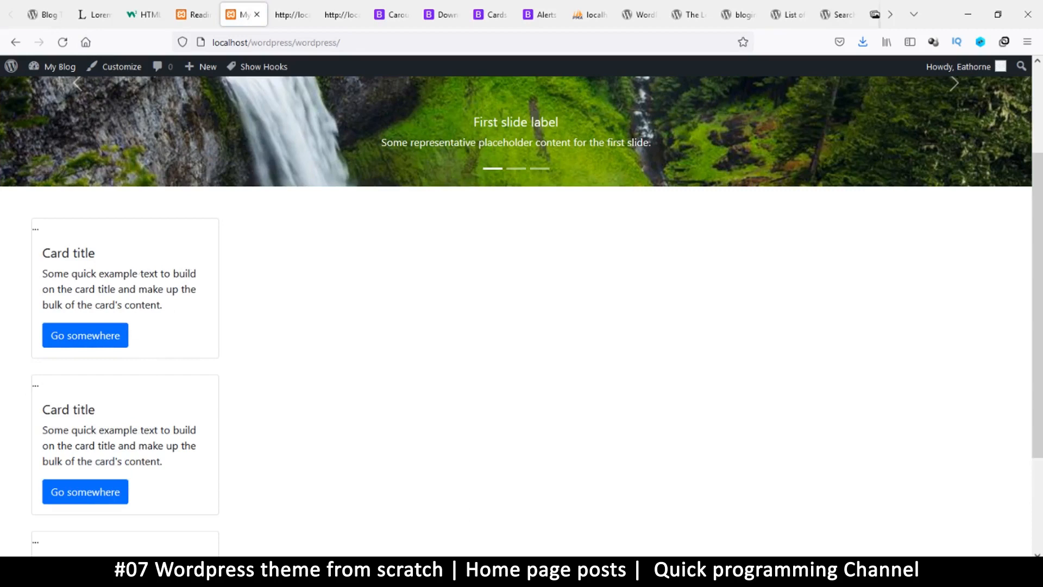
{"action": "key", "text": "alt+tab"}
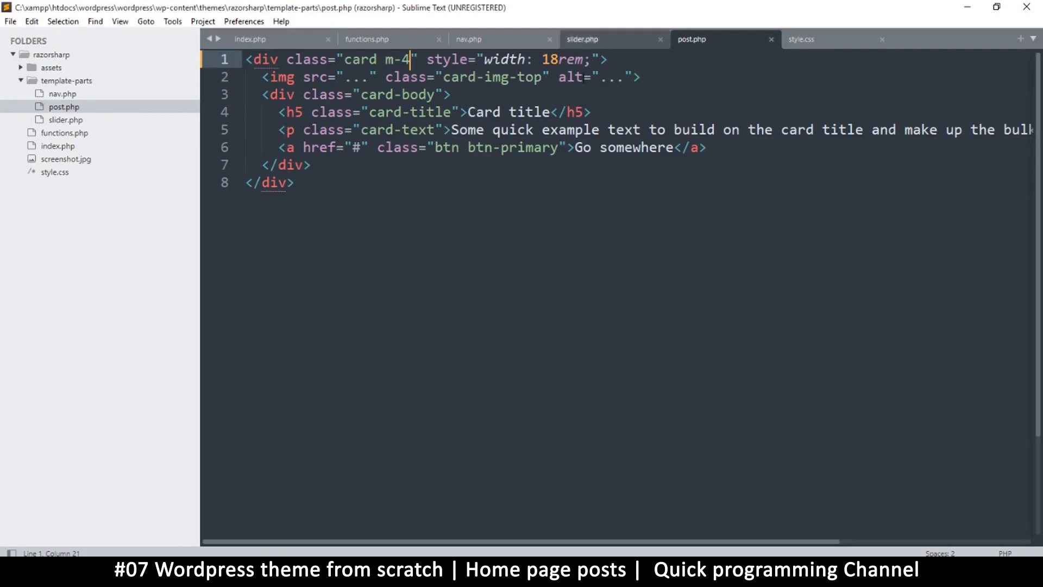
Step: Append card-group to the posts wrapper div's p-4 class in index.php
{"action": "left_click", "coordinate": [250, 38]}
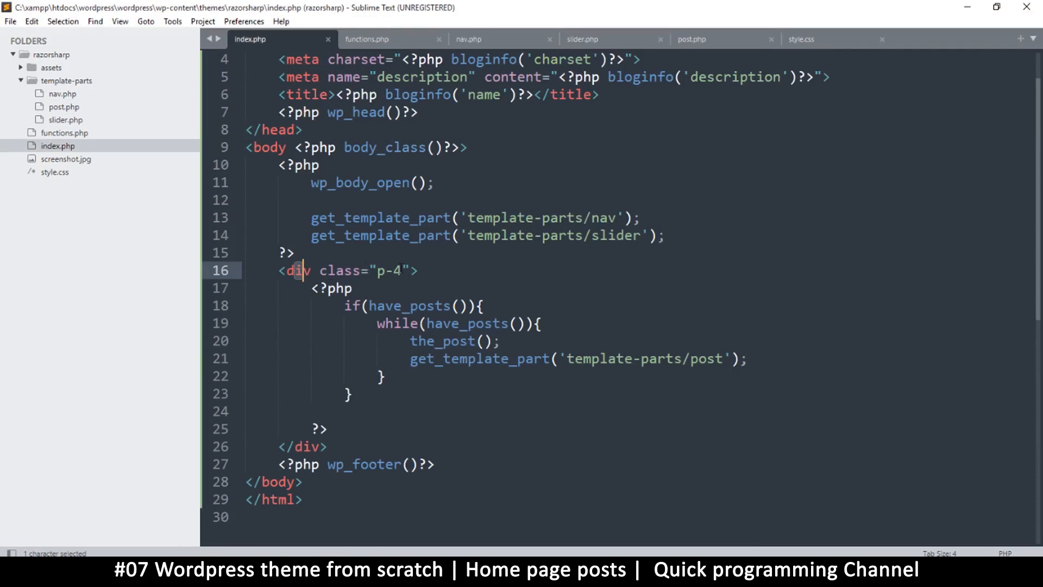
{"action": "type", "text": "car"}
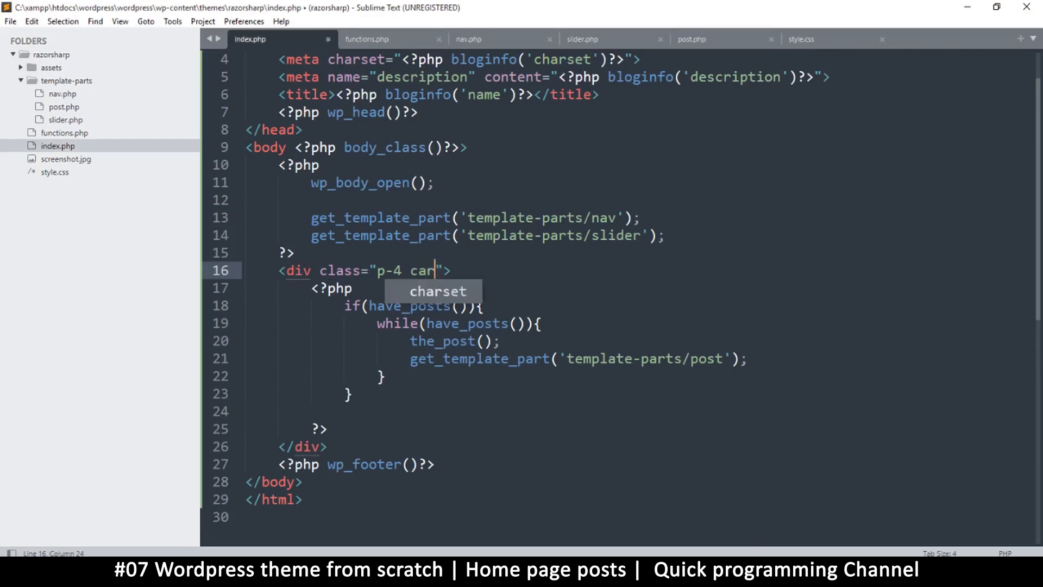
{"action": "type", "text": "d"}
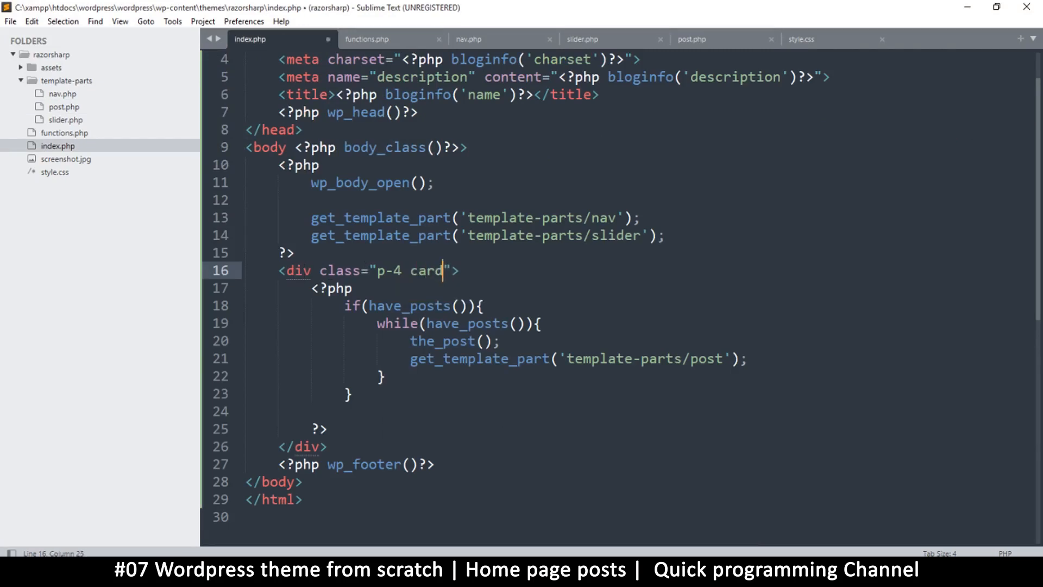
{"action": "type", "text": "-"}
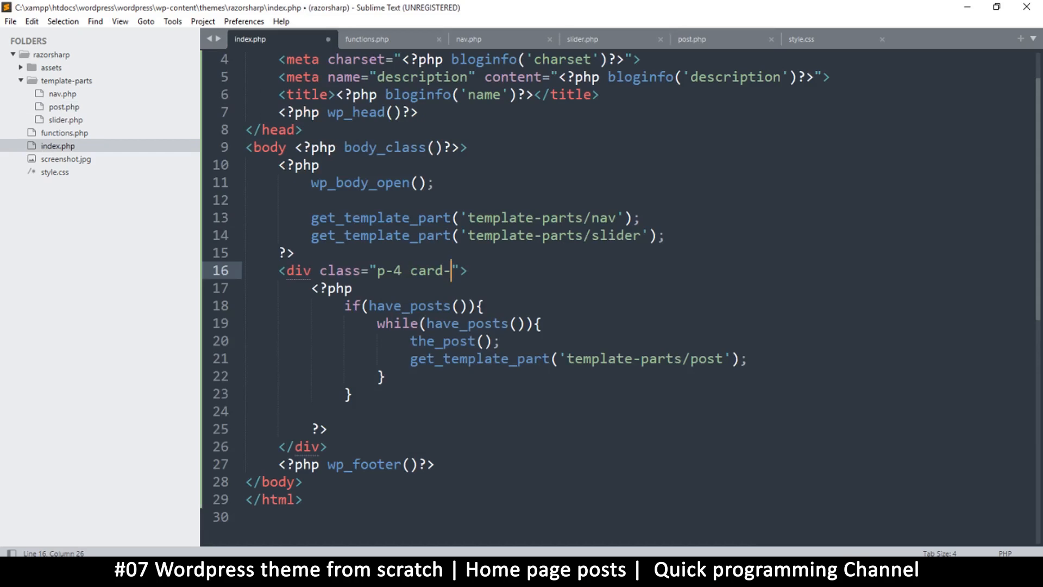
{"action": "type", "text": "group"}
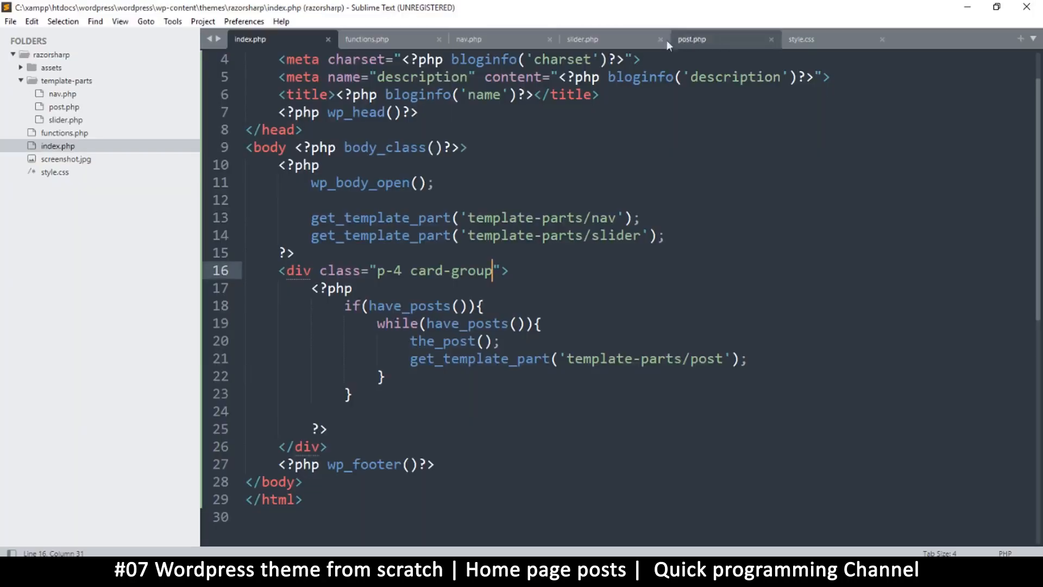
{"action": "left_click", "coordinate": [691, 39]}
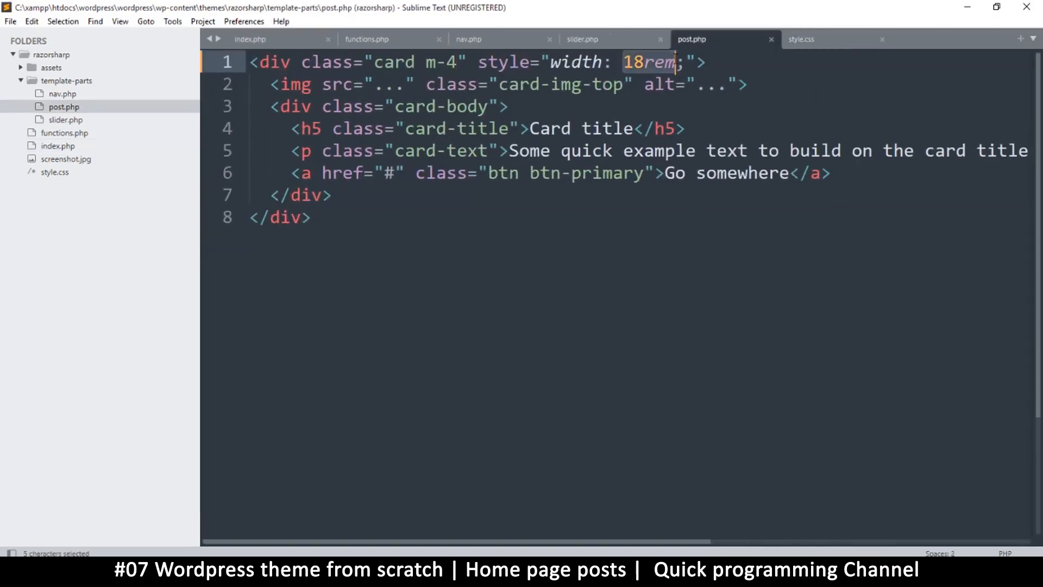
Step: Give the post card 280px max-width and min-width plus shadow and border classes
{"action": "type", "text": "280"}
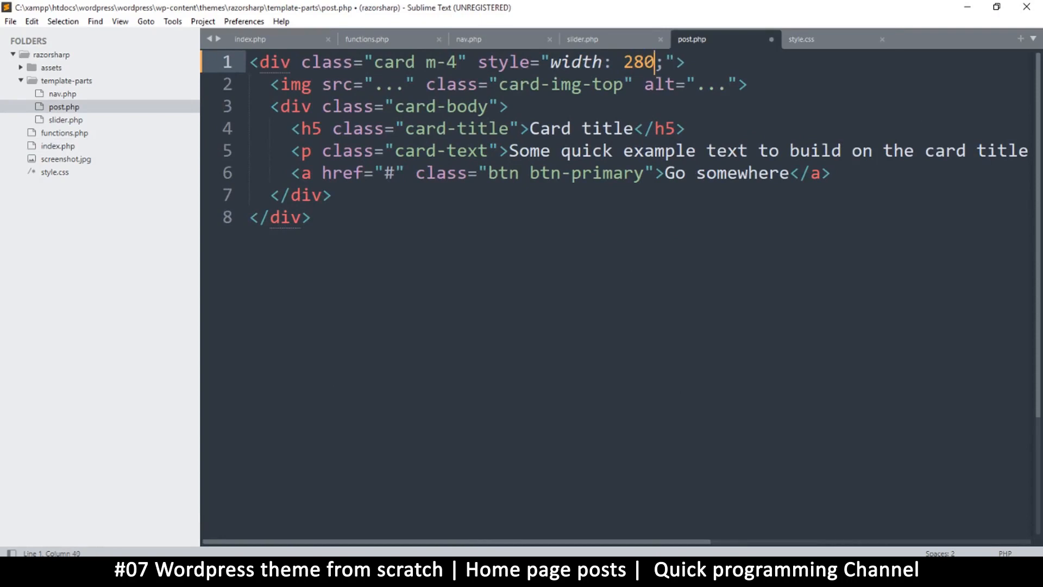
{"action": "type", "text": "px"}
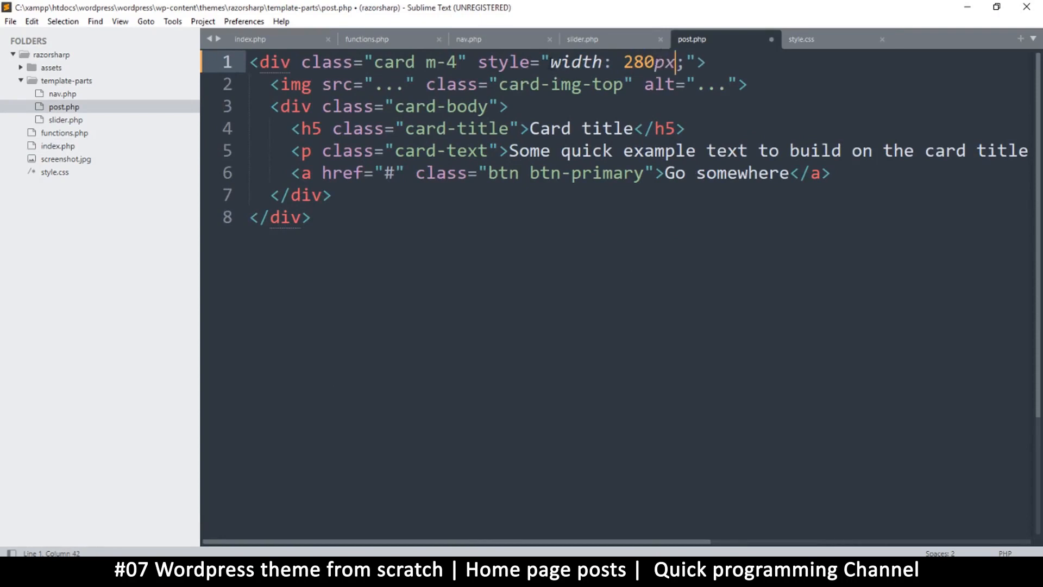
{"action": "type", "text": "max-"}
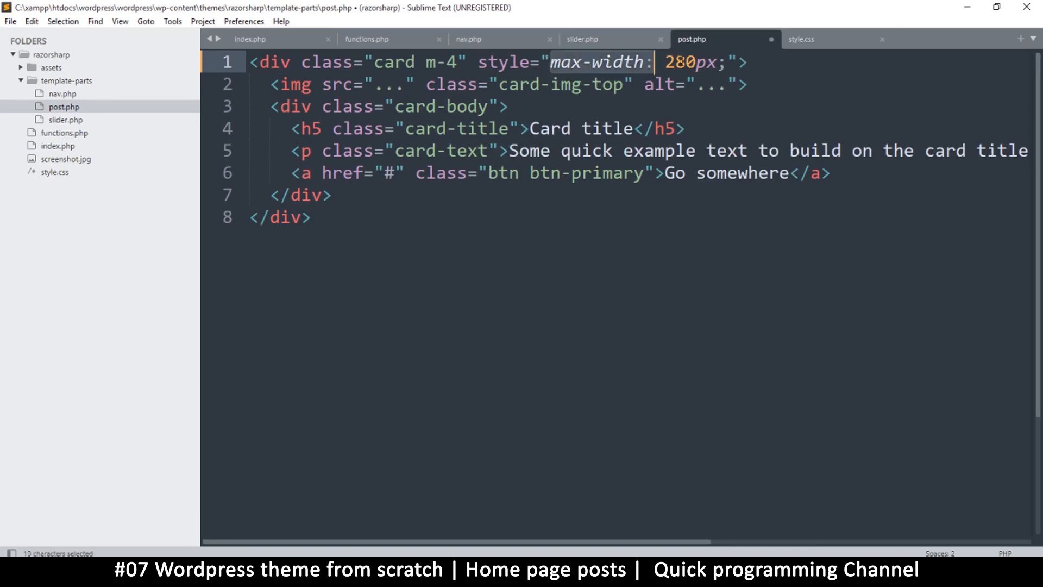
{"action": "type", "text": "max-width: 280px;"}
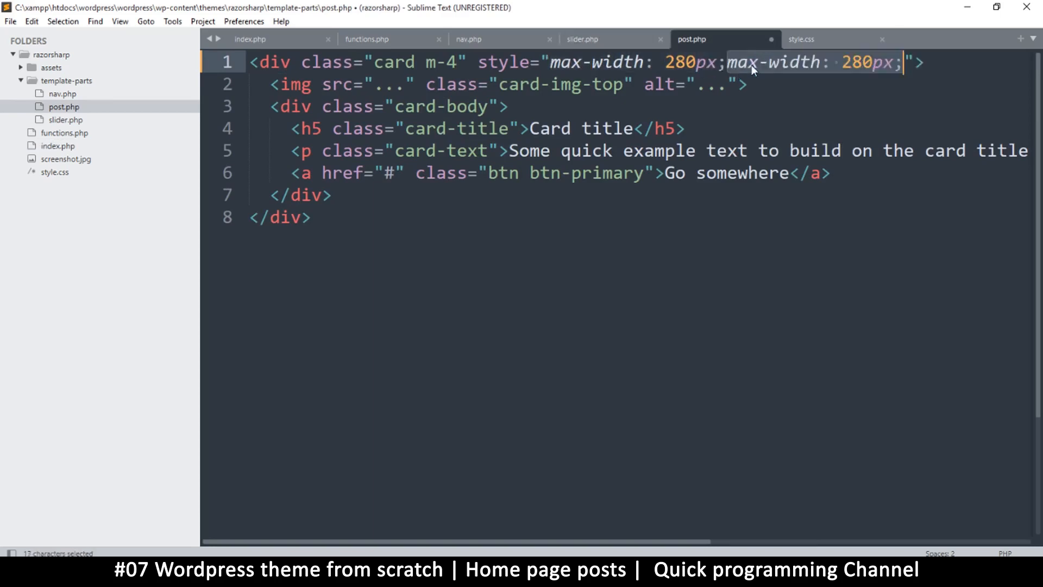
{"action": "left_click", "coordinate": [755, 62]}
{"action": "type", "text": "in"}
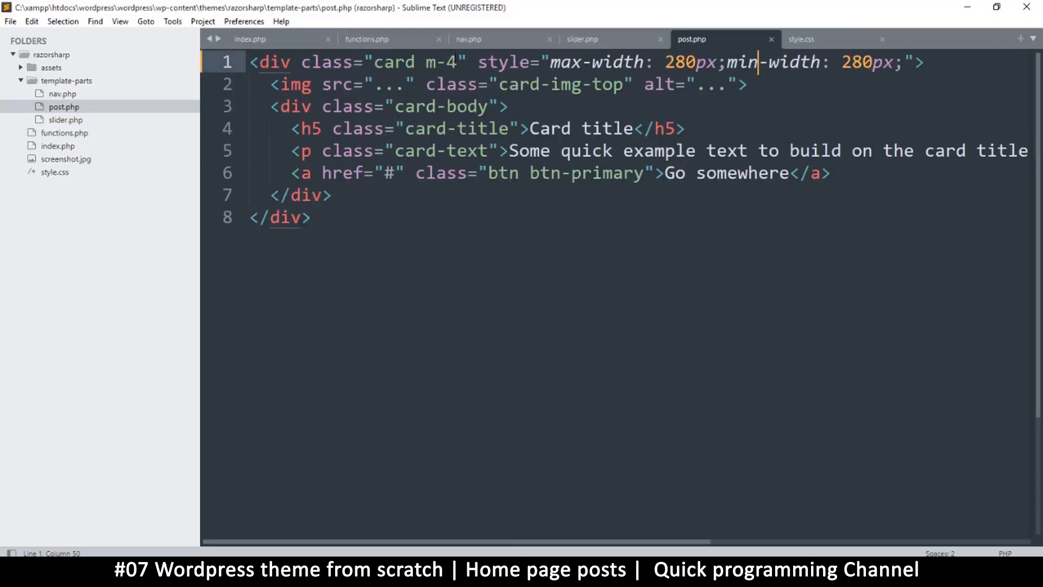
{"action": "type", "text": "shadow bord"}
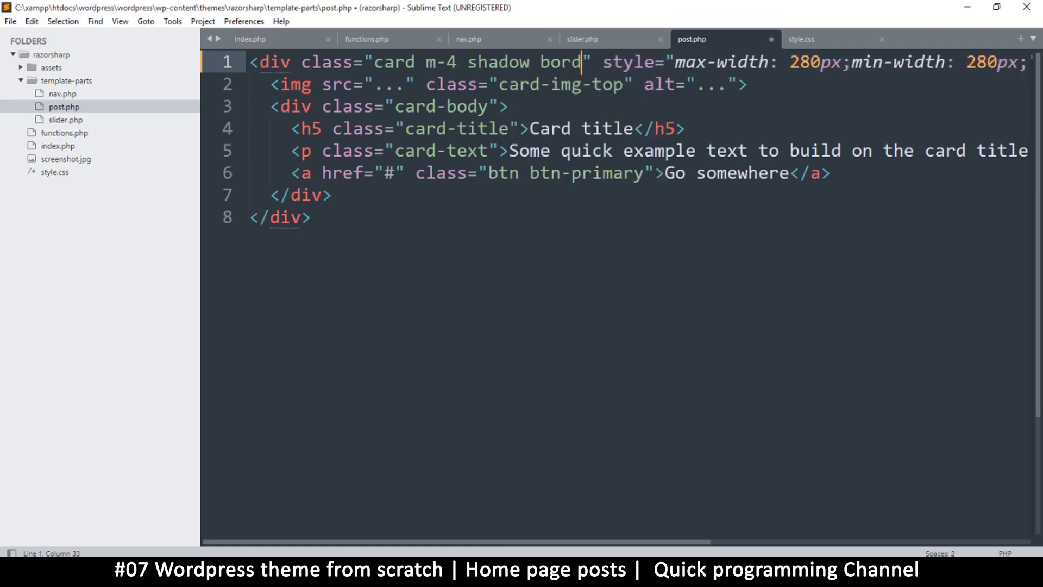
{"action": "type", "text": "er"}
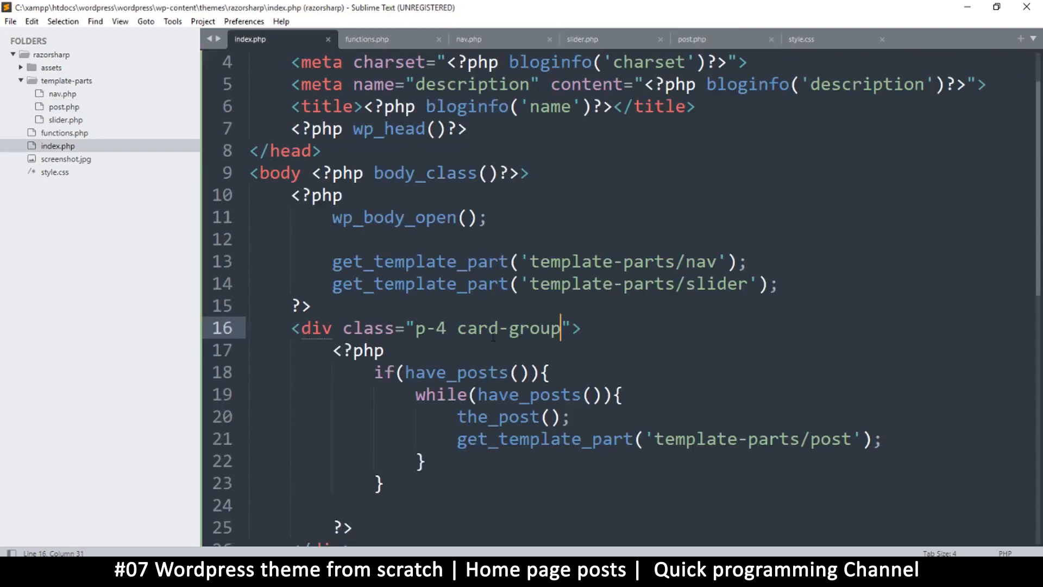
Step: Append 'justify-content-center' to the p-4 card-group div's class attribute in index.php
{"action": "type", "text": "jju"}
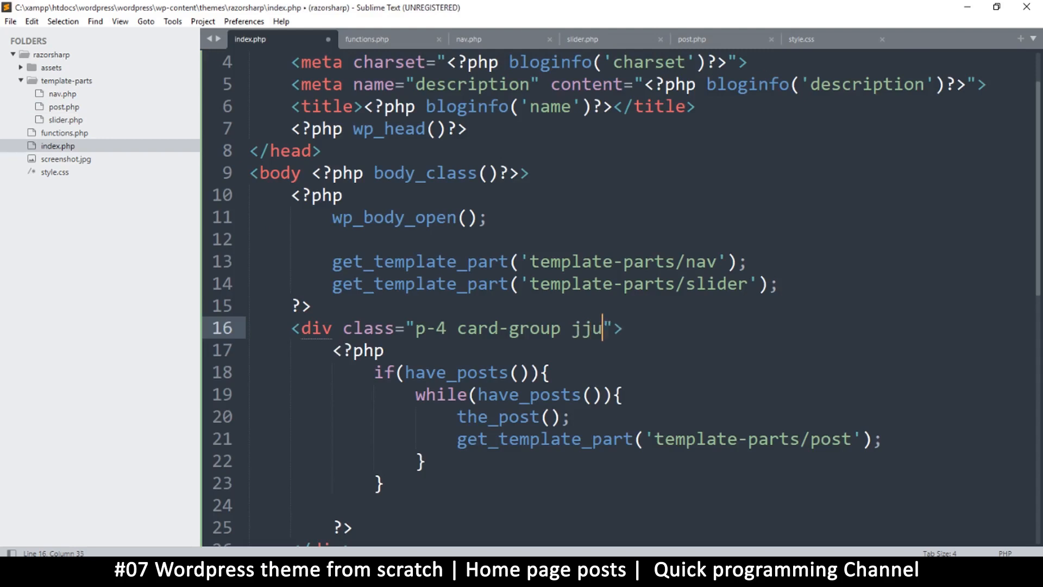
{"action": "key", "text": "Backspace"}
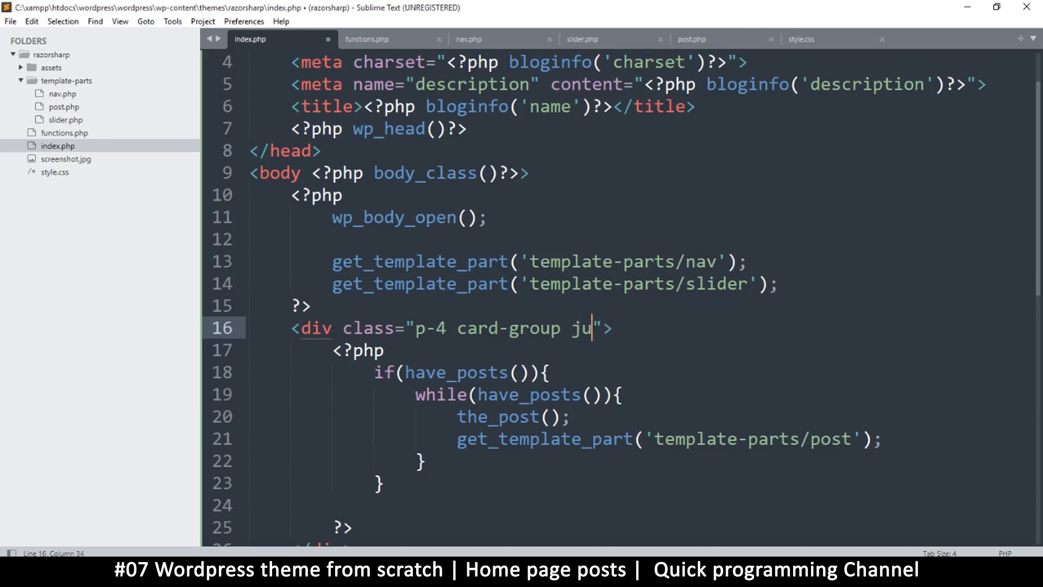
{"action": "type", "text": "stify-c"}
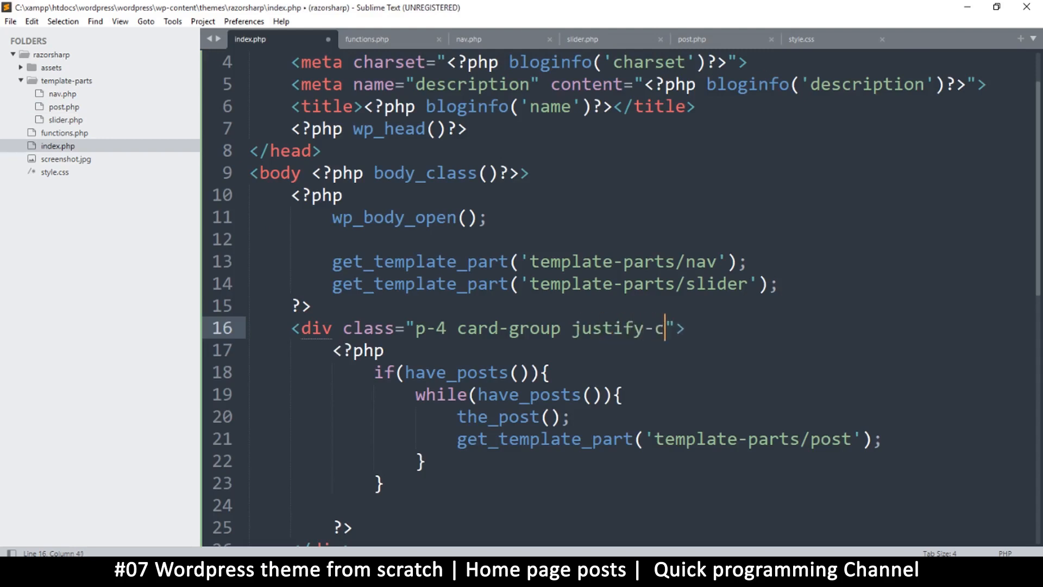
{"action": "type", "text": "ontent-cen"}
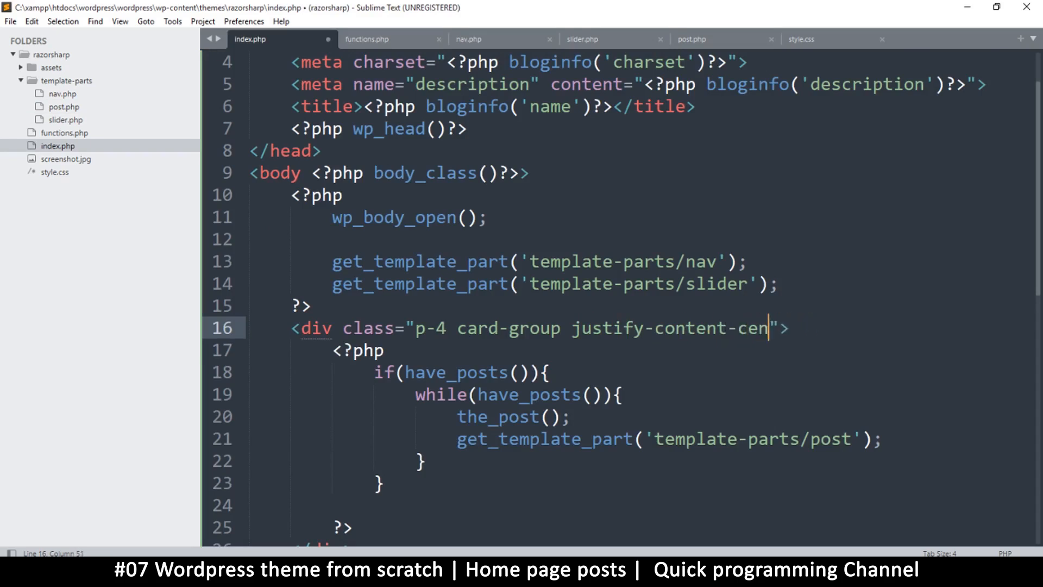
{"action": "type", "text": "ter"}
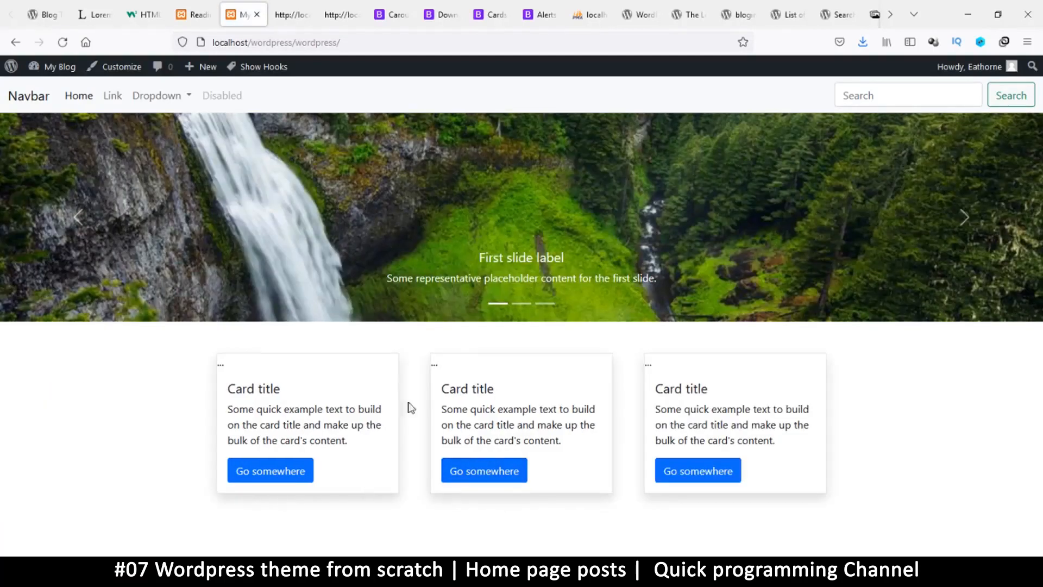
{"action": "mouse_move", "coordinate": [712, 463]}
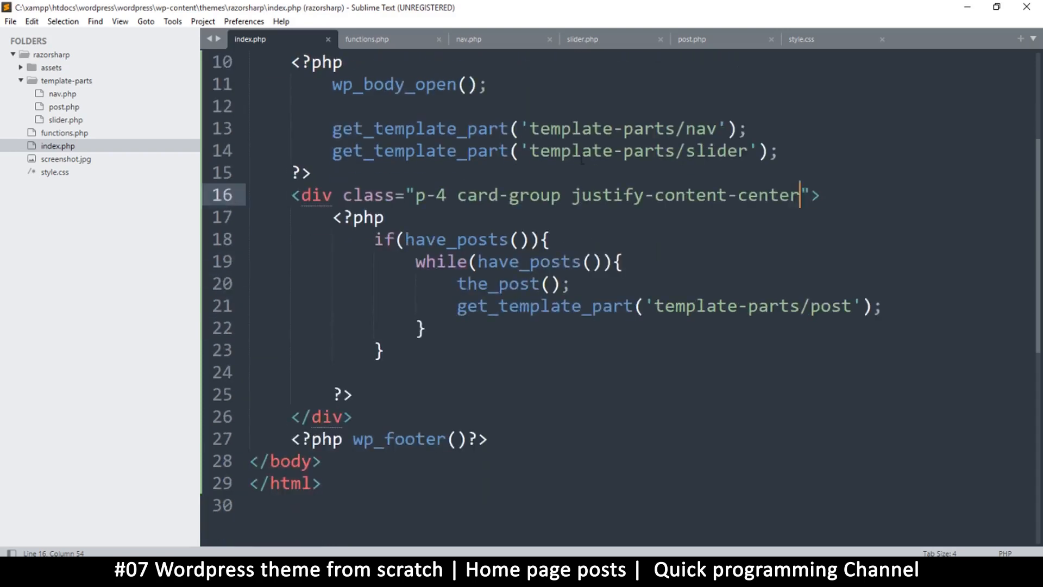
Step: Save index.php and insert <?php the_title()?> into the card heading in post.php
{"action": "key", "text": "ctrl+s"}
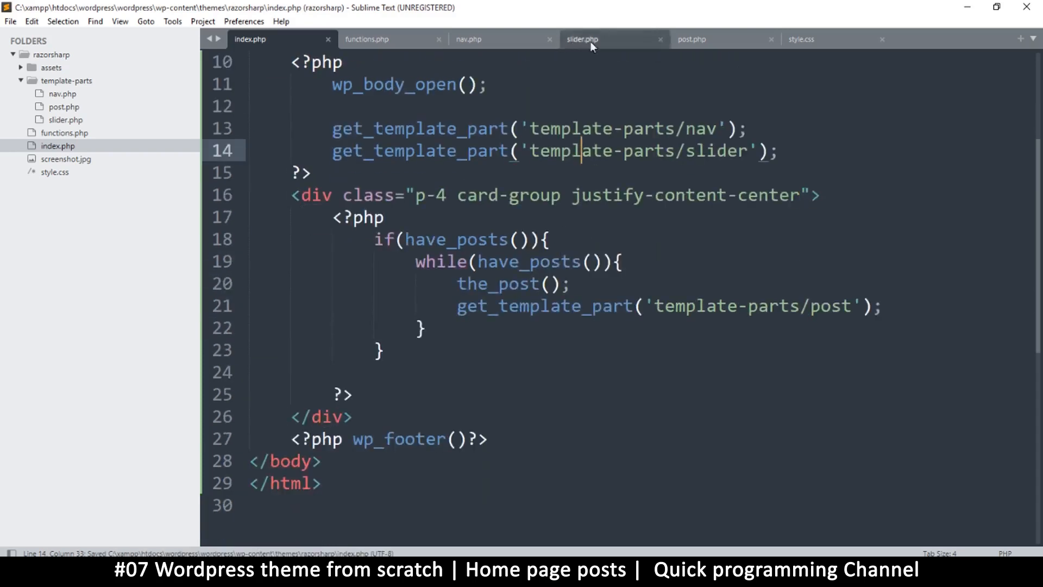
{"action": "left_click", "coordinate": [692, 39]}
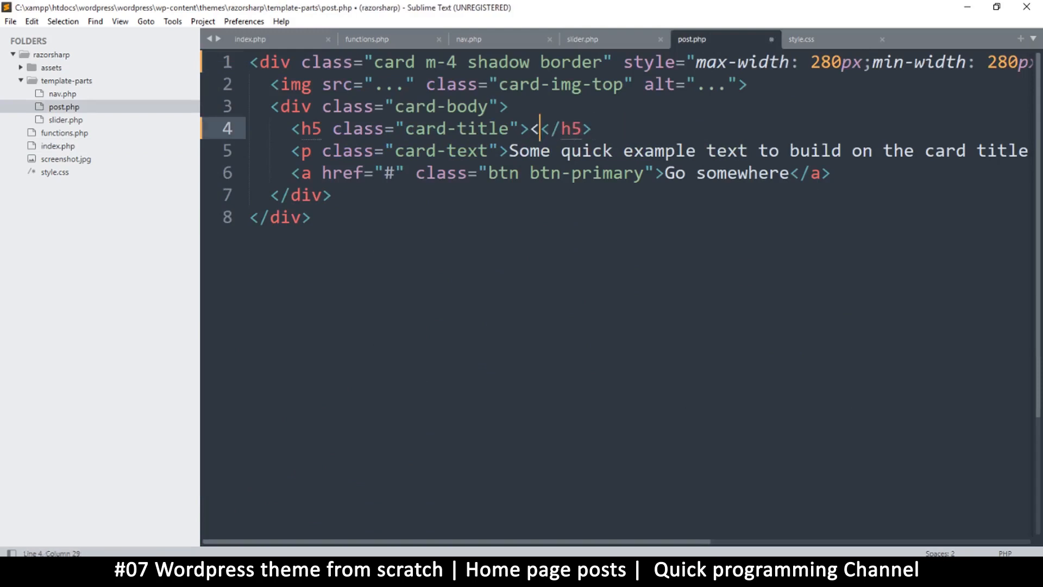
{"action": "type", "text": "?php"}
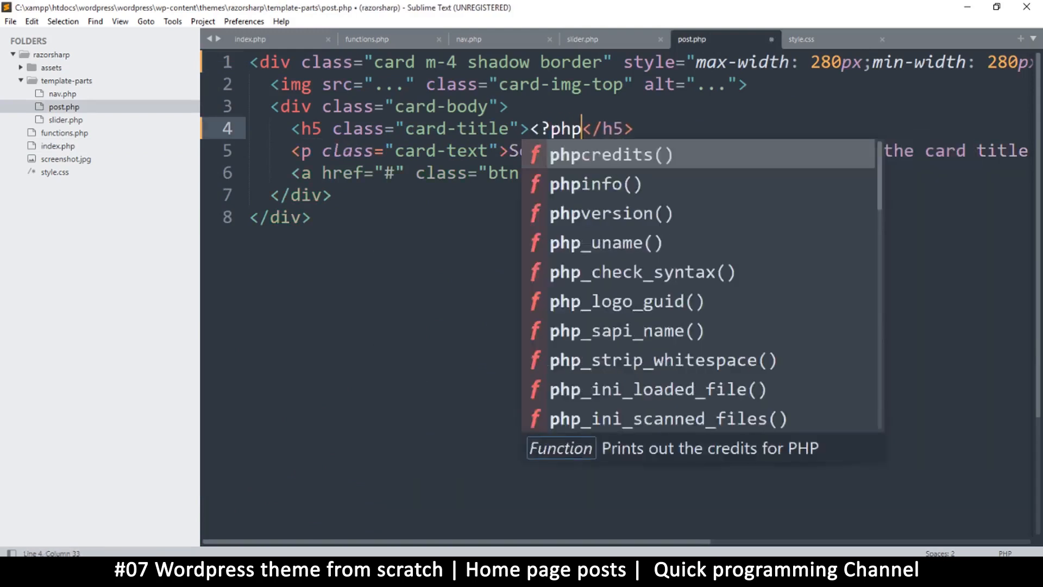
{"action": "type", "text": "the"}
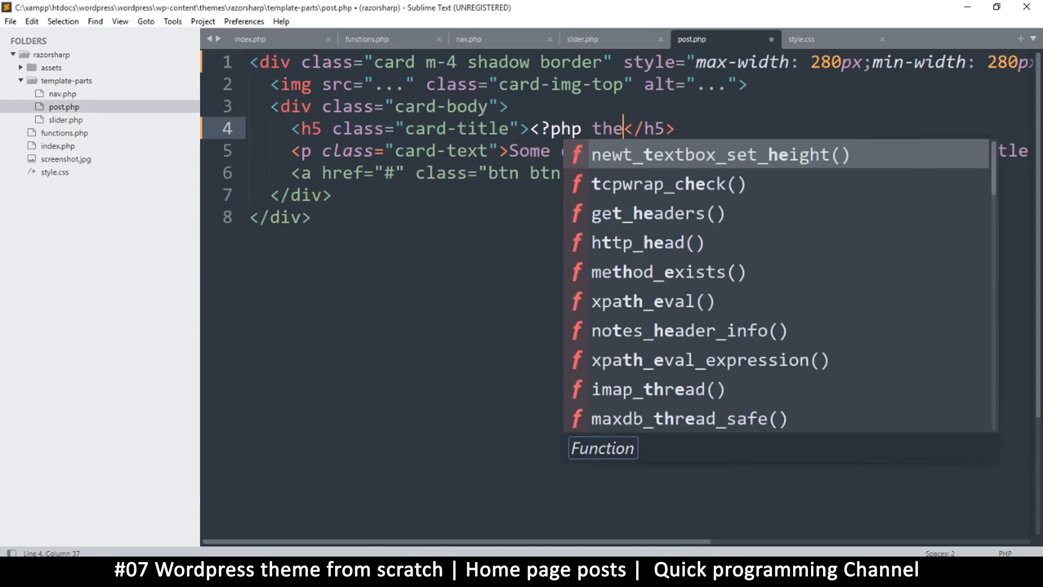
{"action": "type", "text": "_t"}
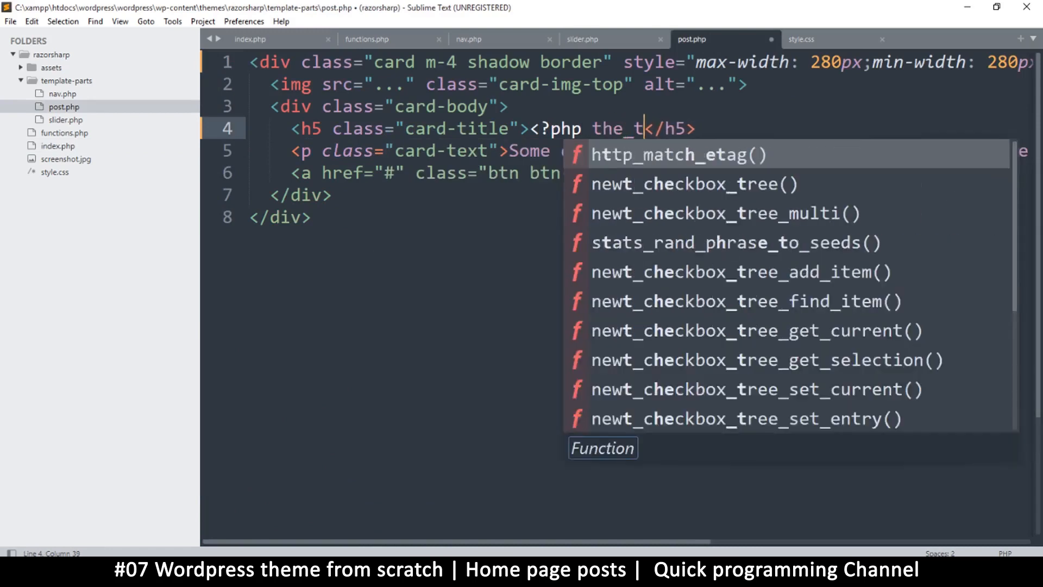
{"action": "type", "text": "itle"}
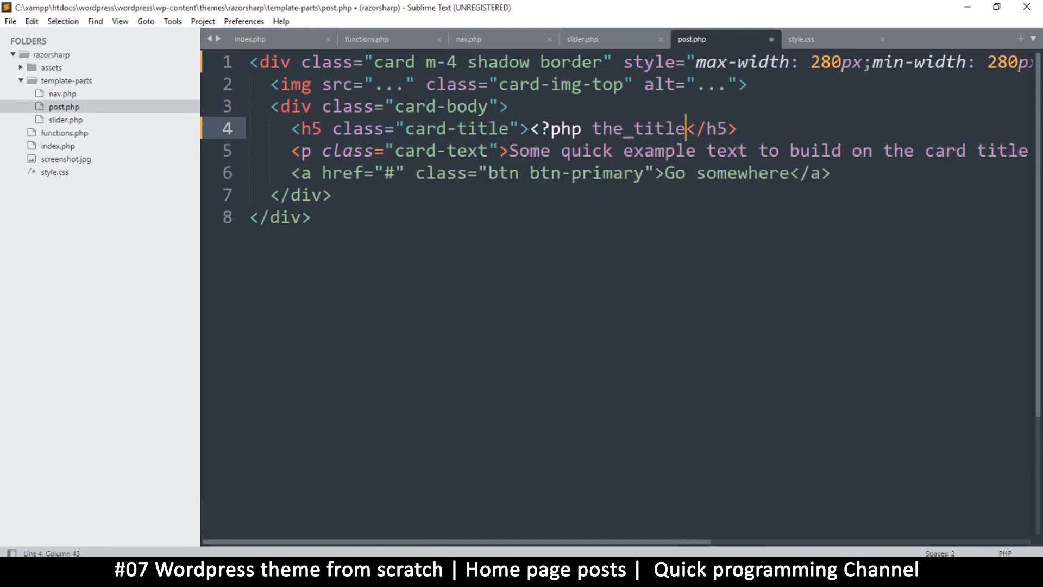
{"action": "type", "text": "()?>"}
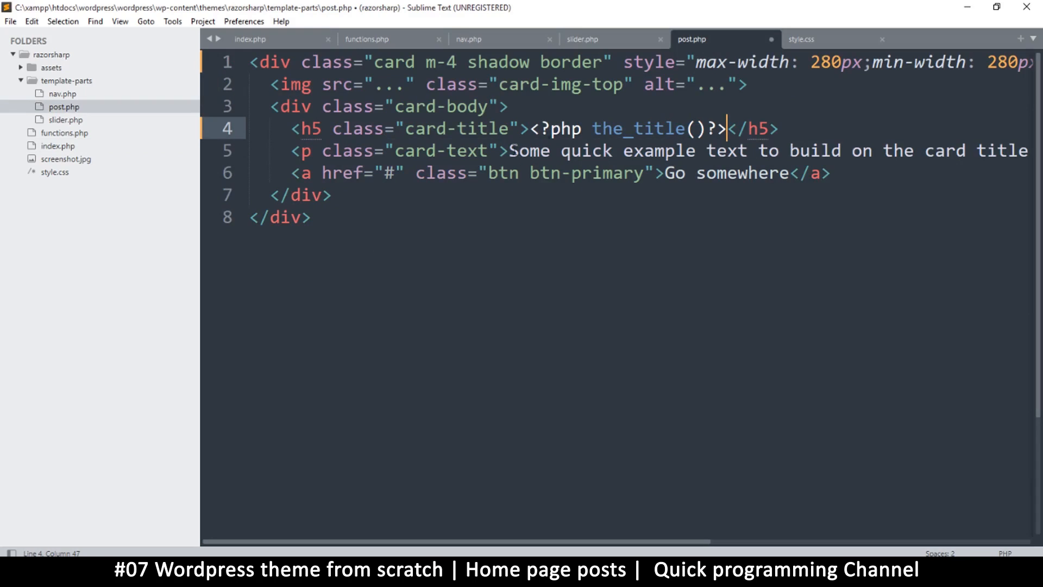
Step: Replace the placeholder paragraph with the post excerpt and relabel the button 'Read more'
{"action": "left_click_drag", "start_coordinate": [728, 129], "coordinate": [529, 128]}
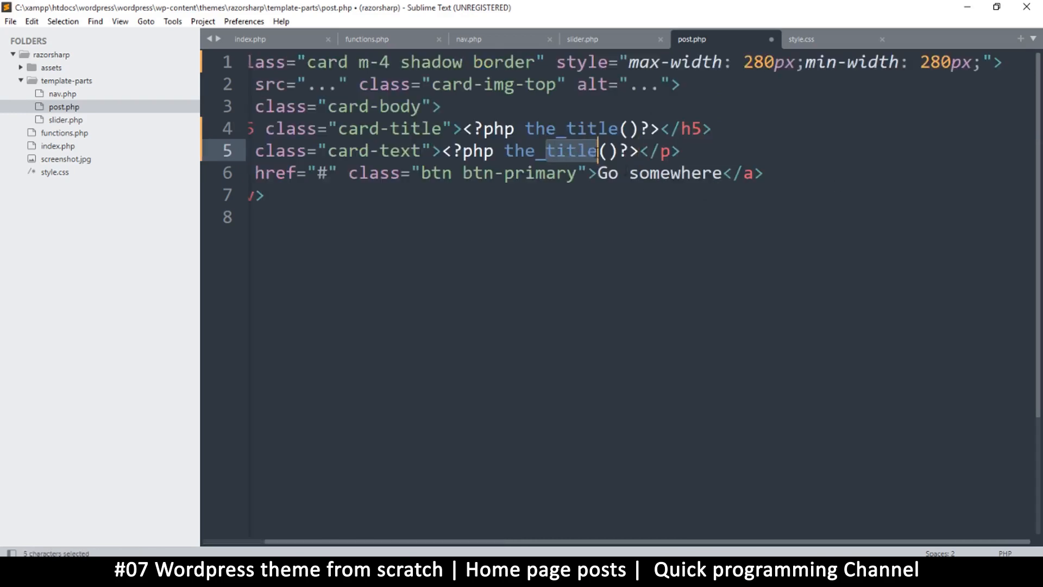
{"action": "type", "text": "excerp"}
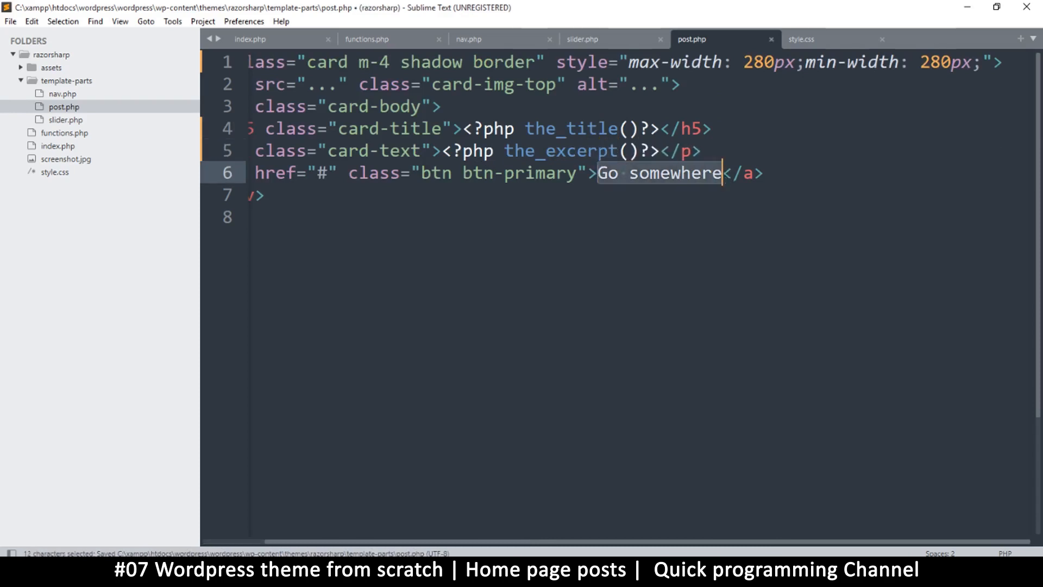
{"action": "type", "text": "read"}
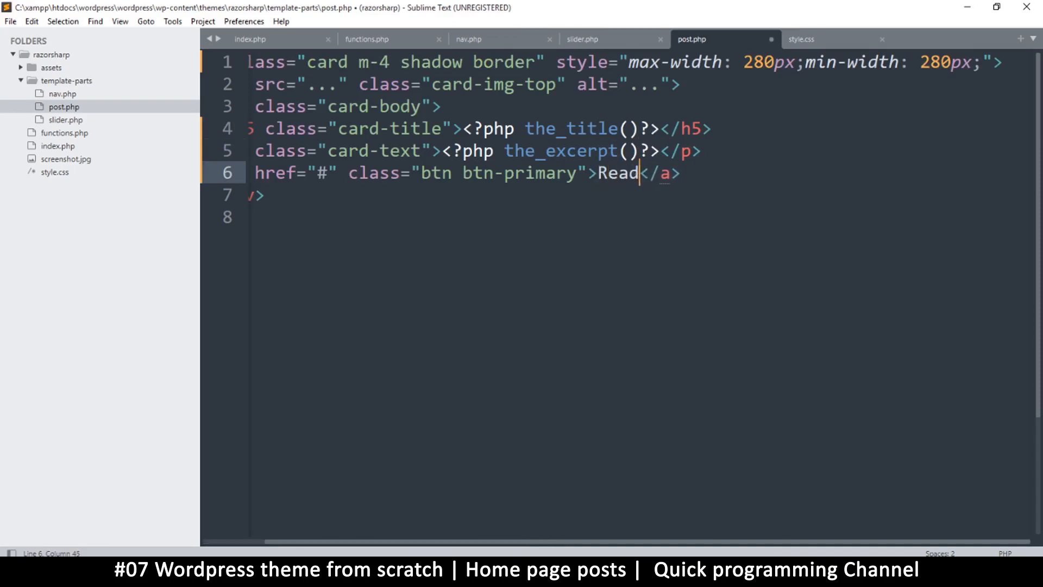
{"action": "type", "text": "more"}
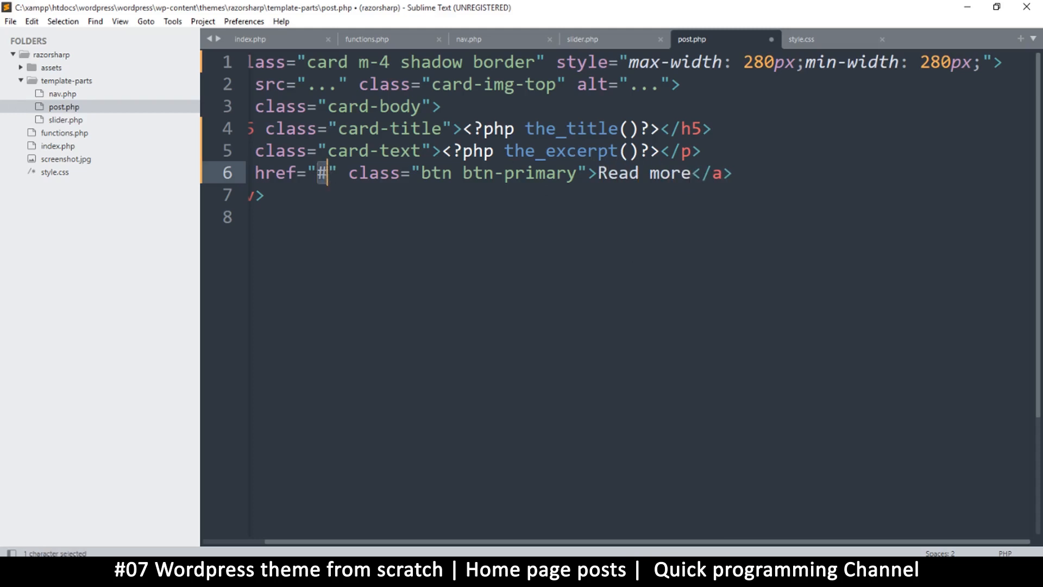
{"action": "type", "text": "<?php the_title()?>"}
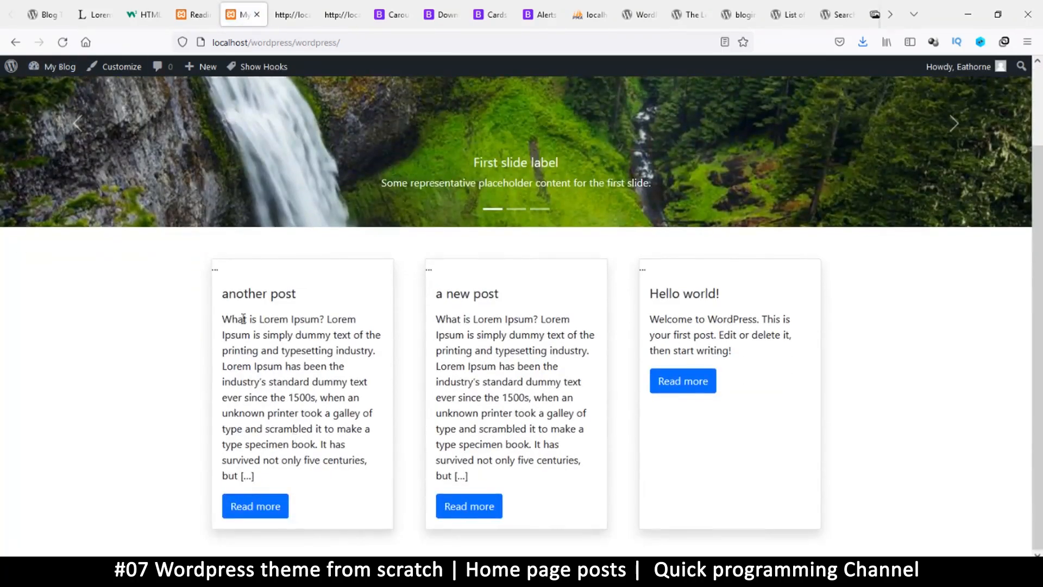
Step: Scroll the Firefox home page to inspect the cards' titles, excerpts and Read more buttons
{"action": "left_click_drag", "start_coordinate": [223, 319], "coordinate": [367, 460]}
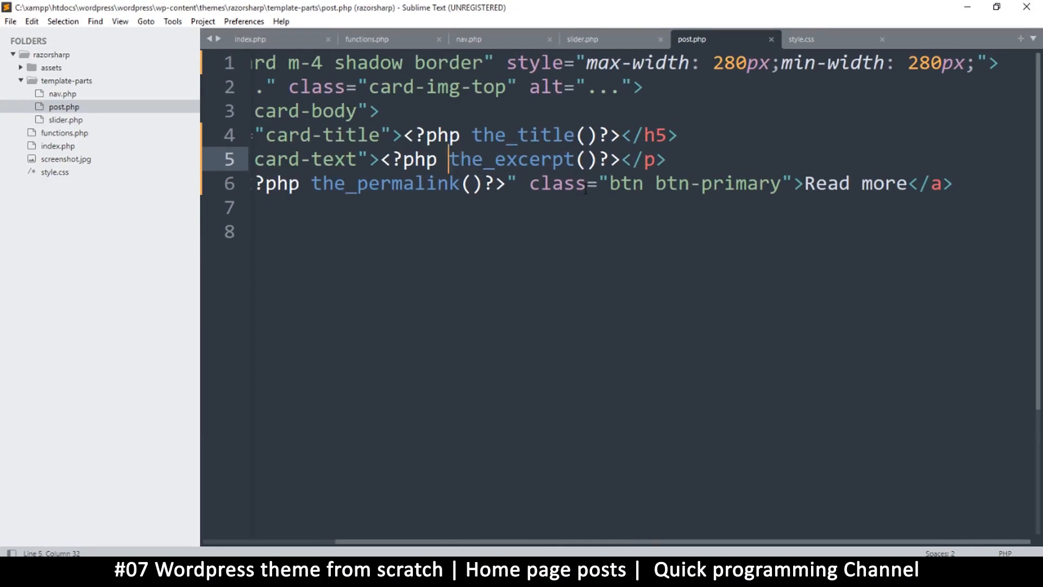
Step: Wrap get_the_excerpt() in substr(..., 0, 50) and append '..' in post.php
{"action": "type", "text": "get_"}
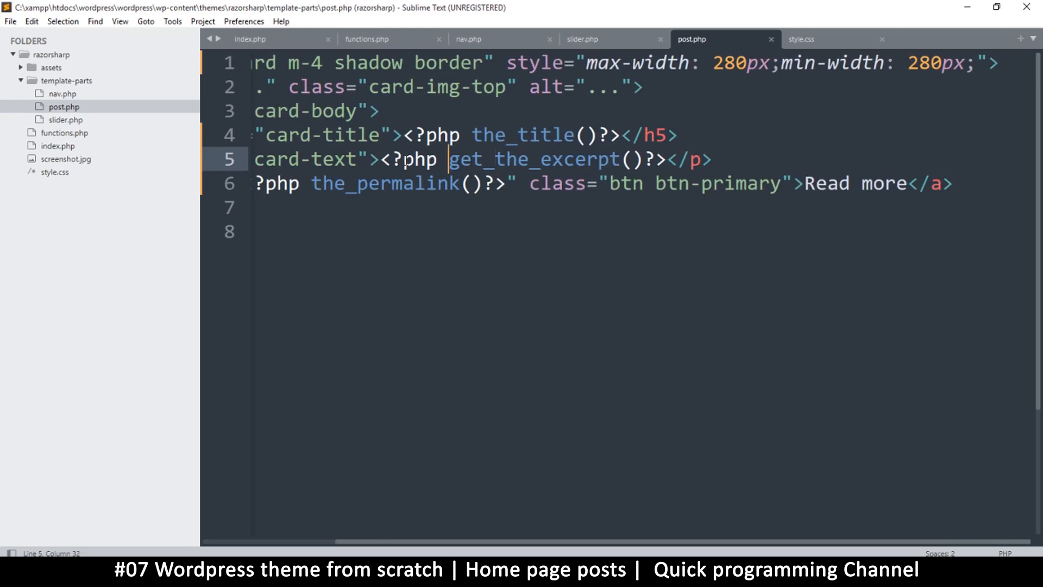
{"action": "key", "text": "ctrl+s"}
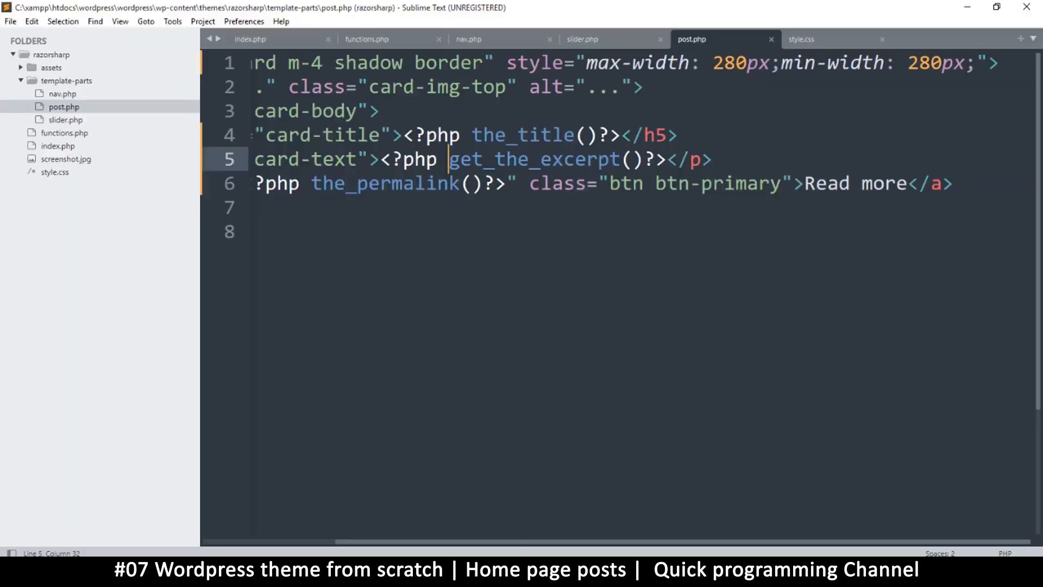
{"action": "type", "text": "s"}
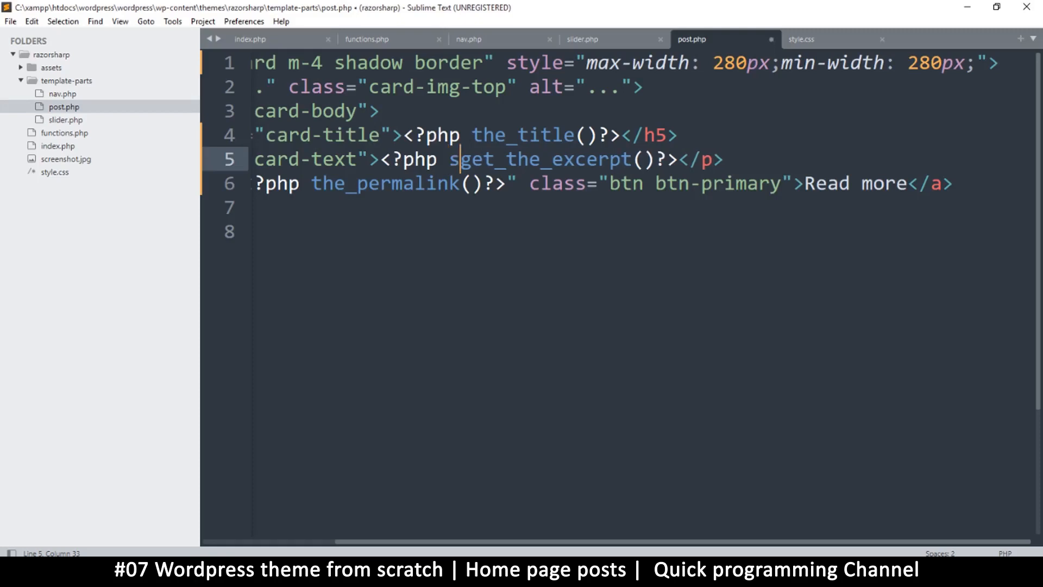
{"action": "type", "text": "ubstr"}
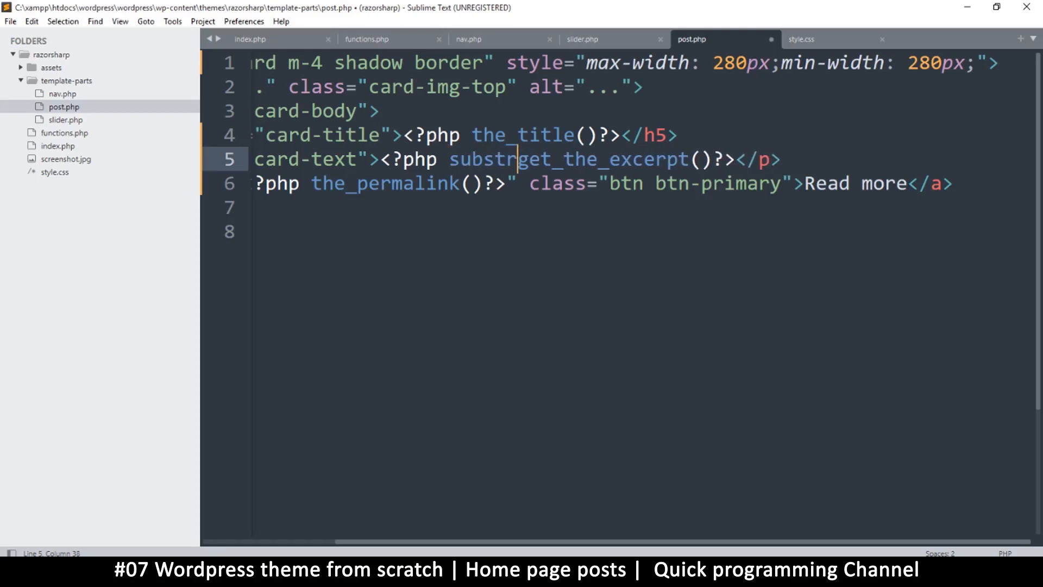
{"action": "type", "text": "("}
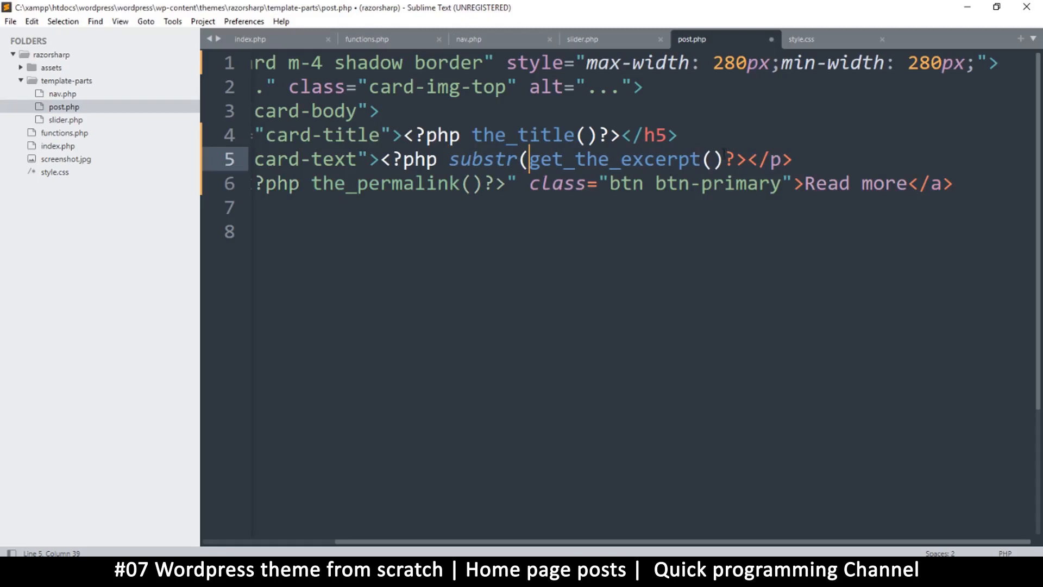
{"action": "left_click", "coordinate": [725, 159]}
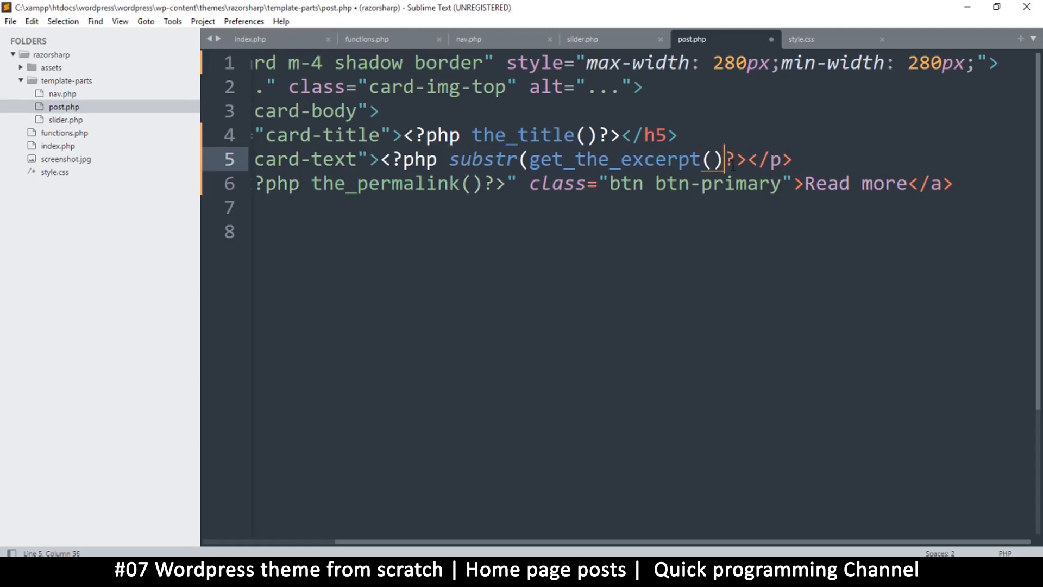
{"action": "type", "text": ",0,"}
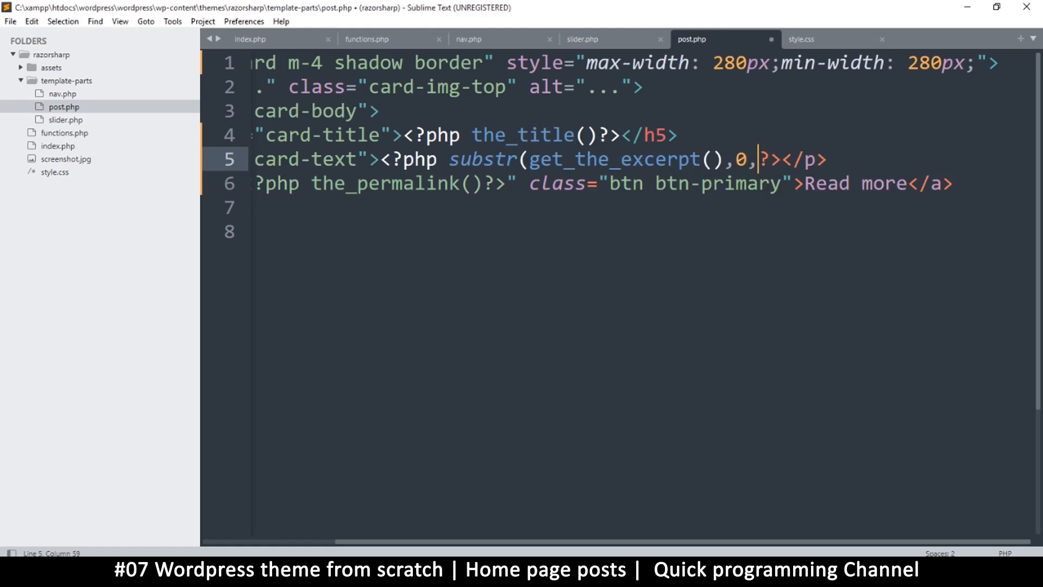
{"action": "type", "text": "50"}
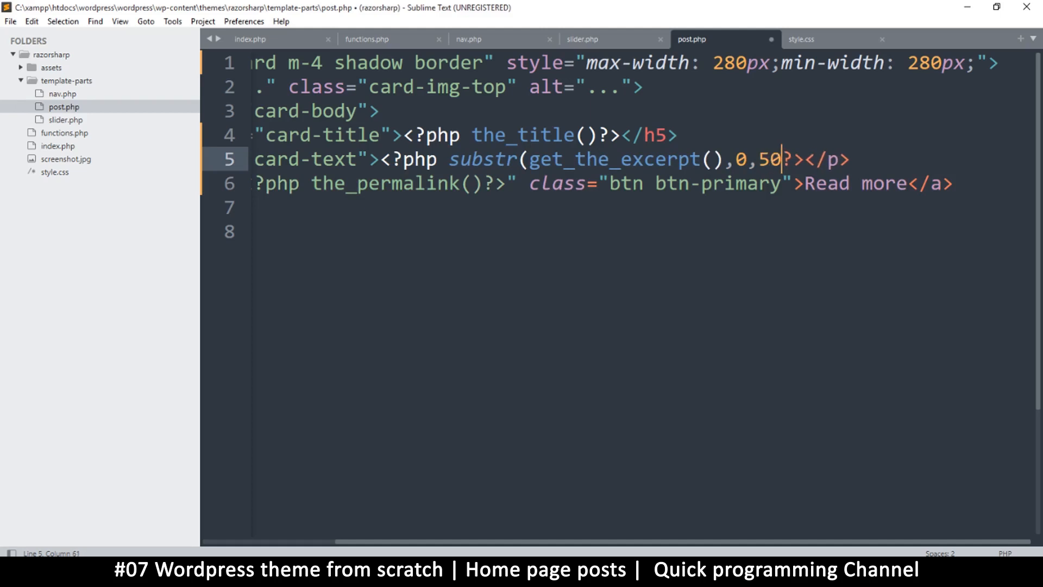
{"action": "type", "text": ")"}
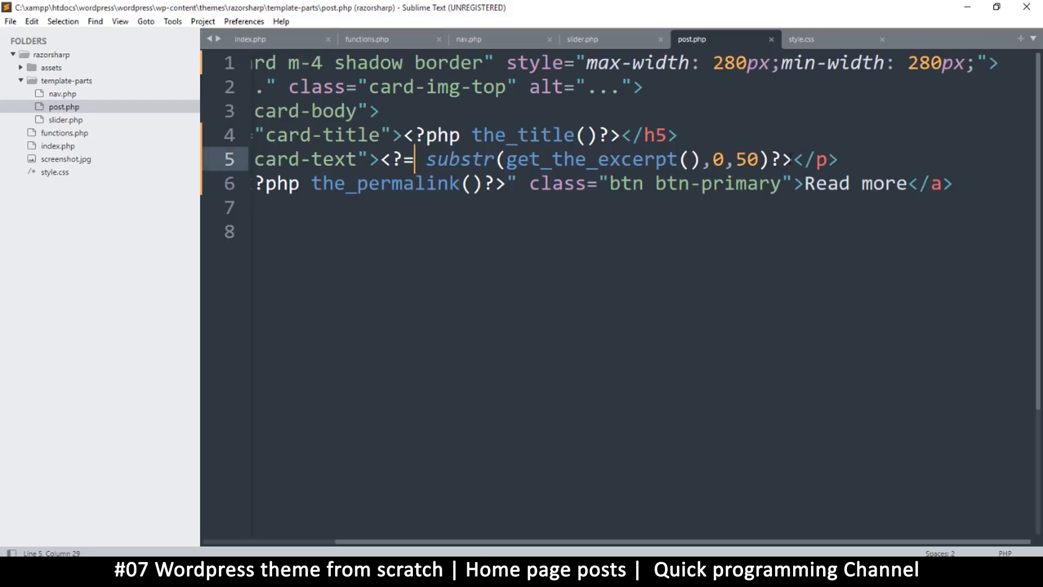
{"action": "type", "text": ".."}
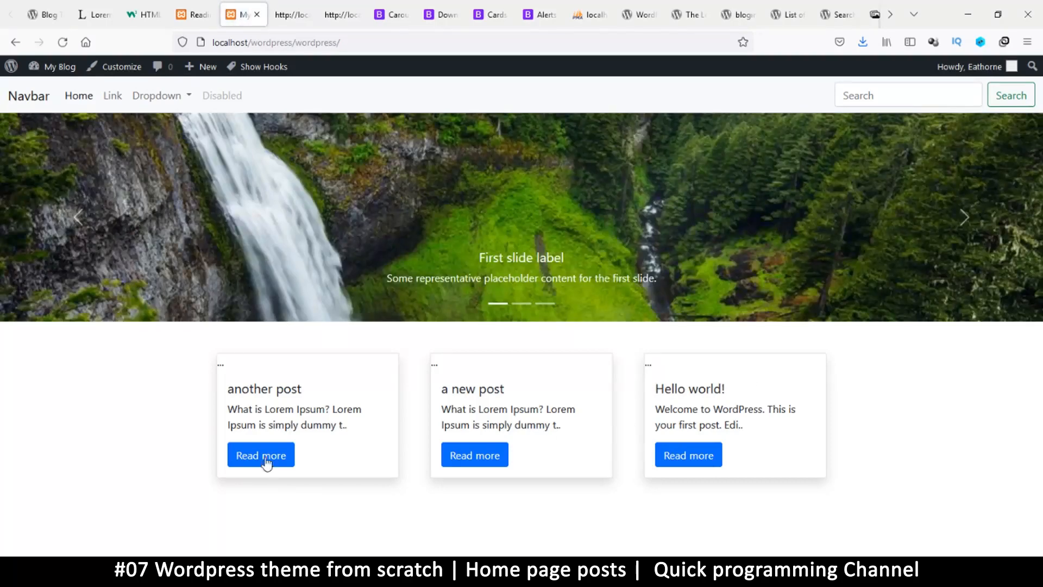
{"action": "left_click", "coordinate": [261, 454]}
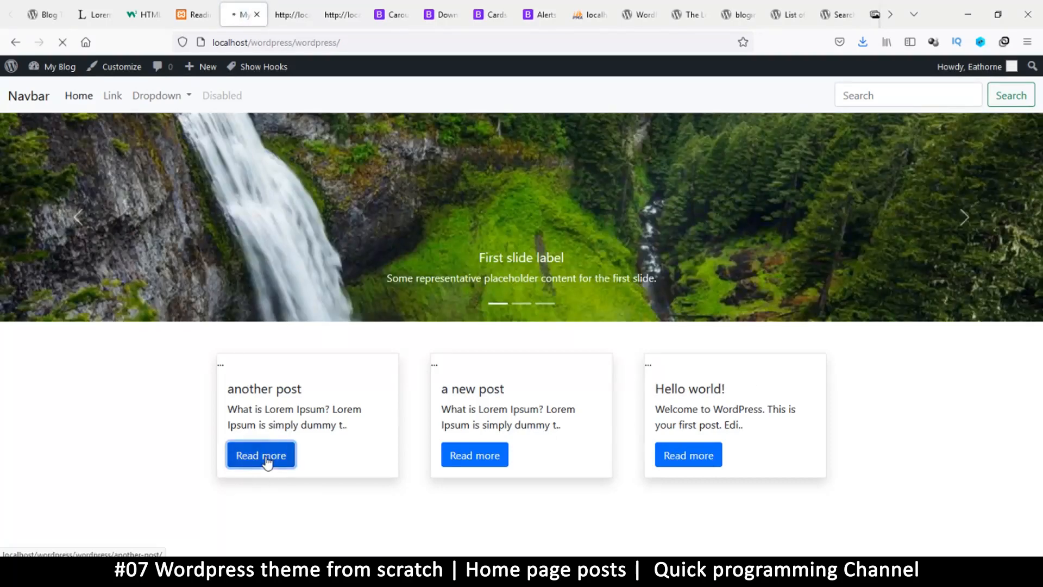
{"action": "left_click", "coordinate": [261, 455]}
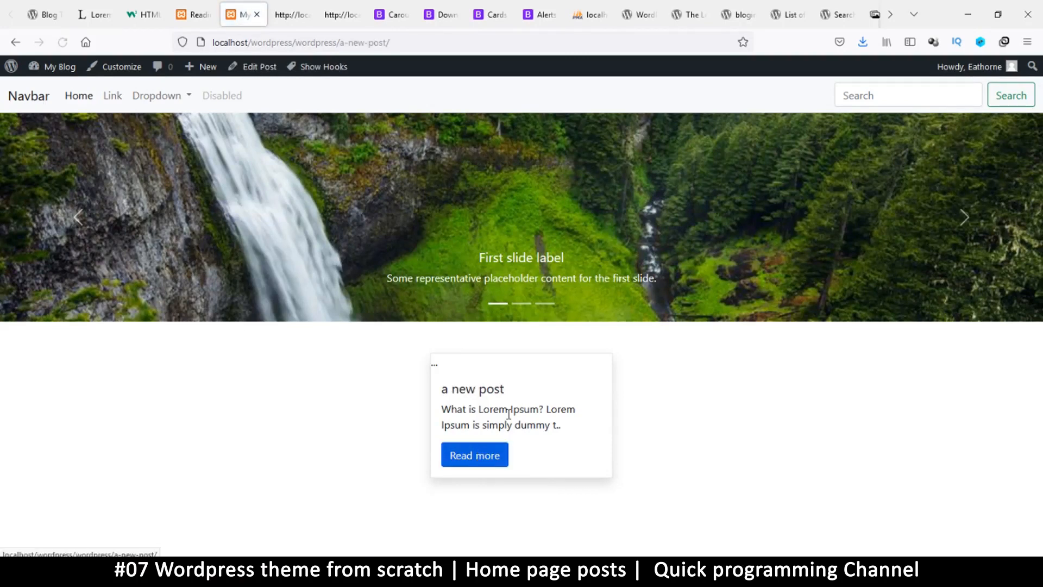
{"action": "mouse_move", "coordinate": [652, 413]}
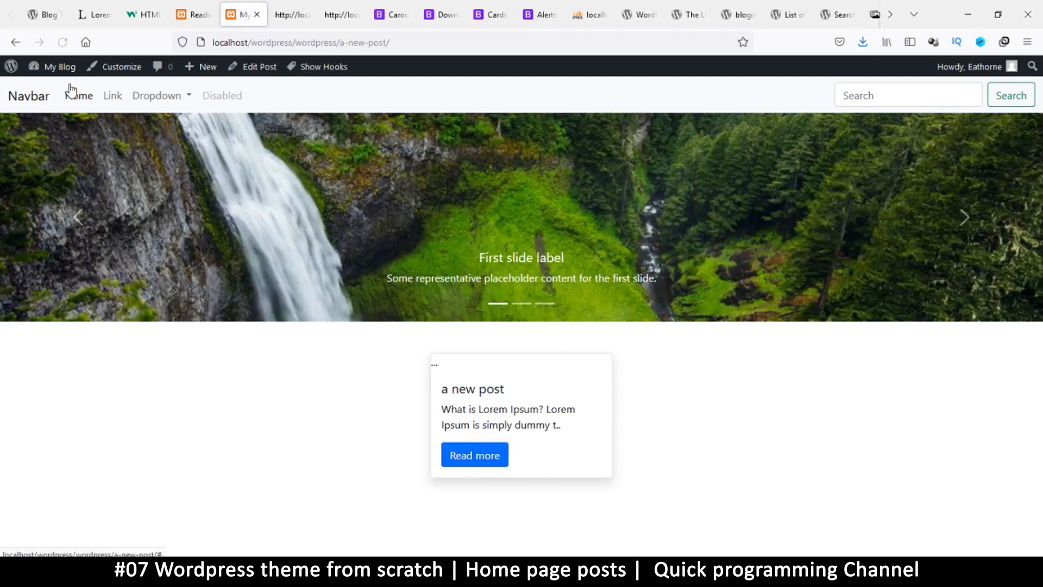
{"action": "left_click", "coordinate": [78, 95]}
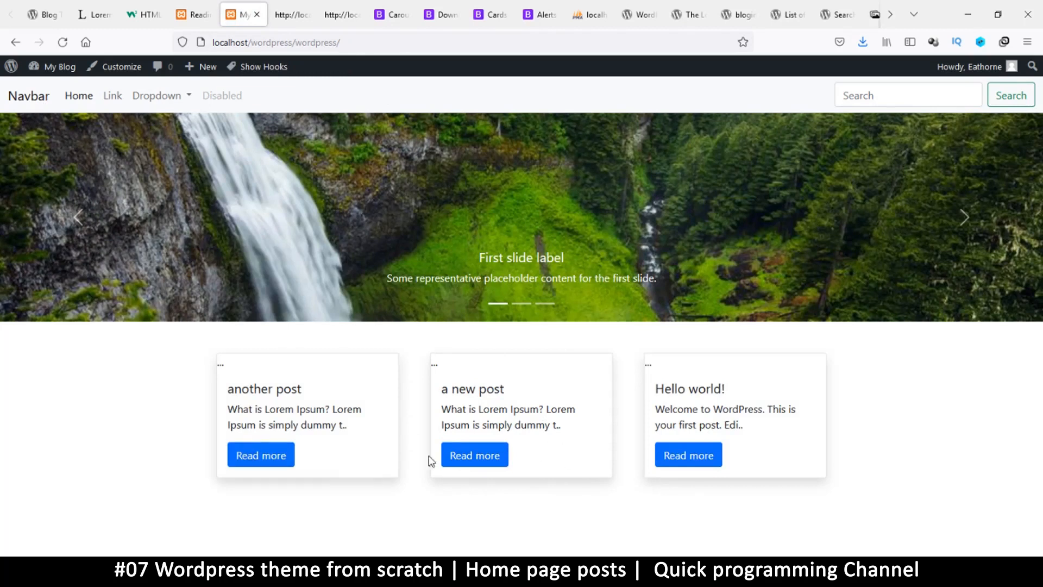
{"action": "mouse_move", "coordinate": [221, 368]}
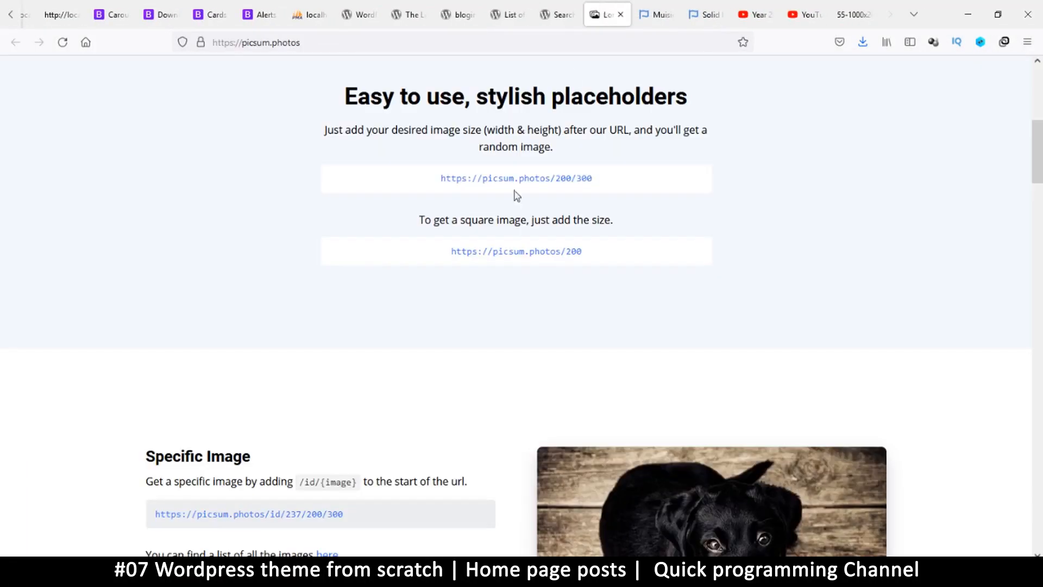
Step: Open the picsum.photos sample image in a new tab and save it into Desktop img/slider
{"action": "right_click", "coordinate": [516, 178]}
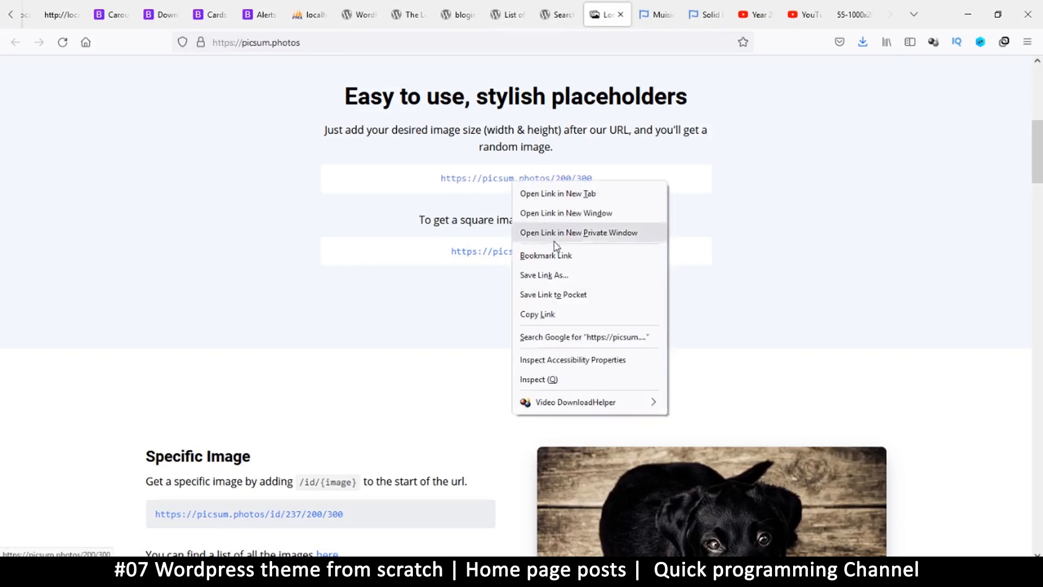
{"action": "left_click", "coordinate": [557, 193]}
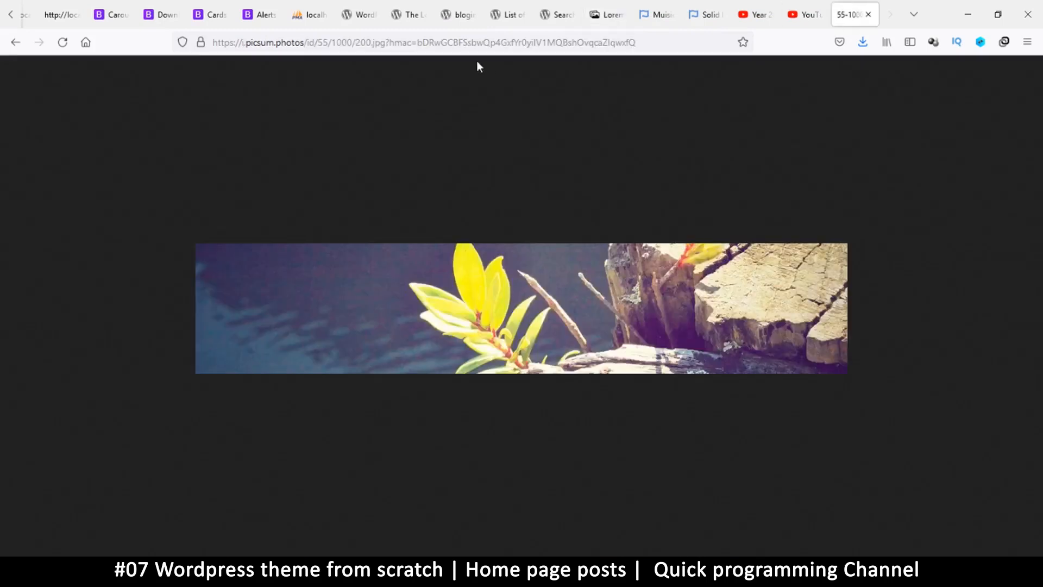
{"action": "type", "text": "https://picsum.photos/200/300"}
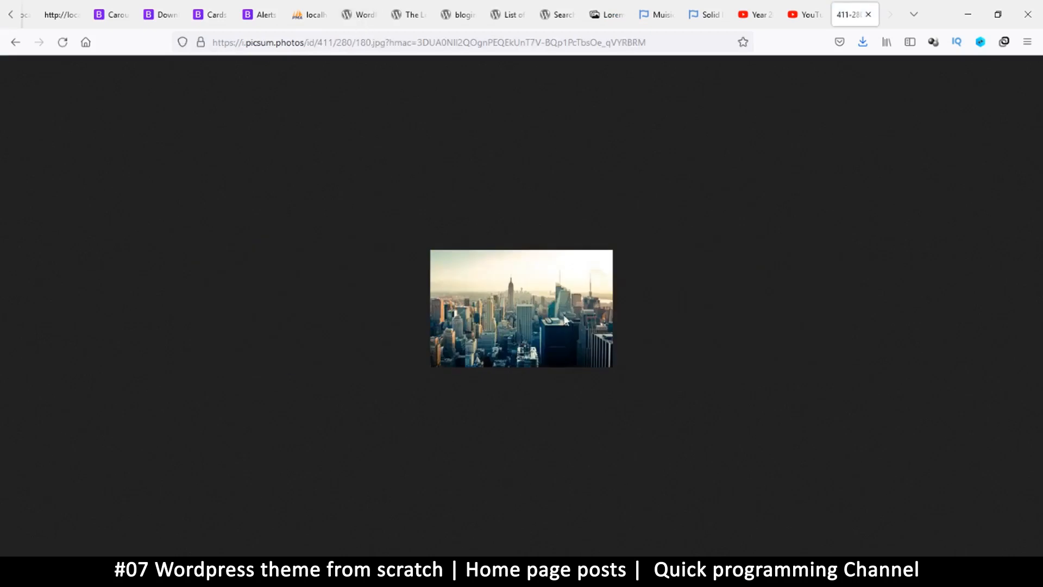
{"action": "right_click", "coordinate": [539, 306]}
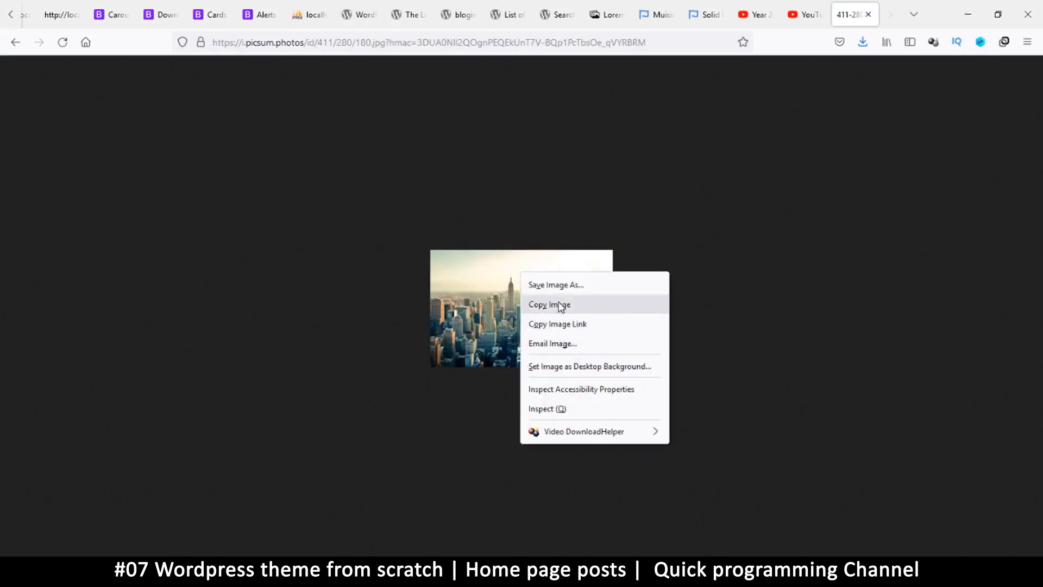
{"action": "left_click", "coordinate": [555, 285]}
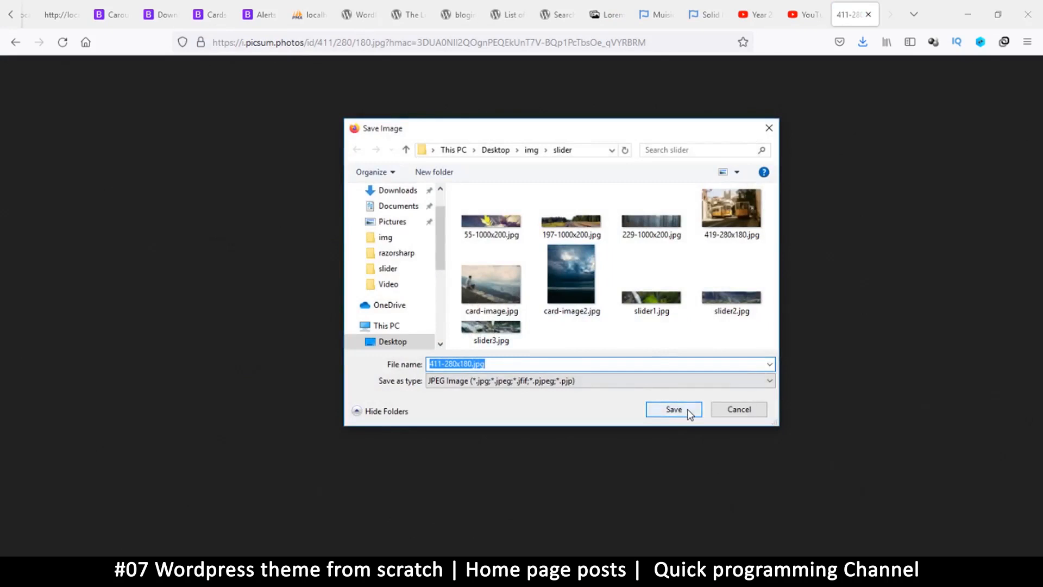
{"action": "left_click", "coordinate": [673, 409]}
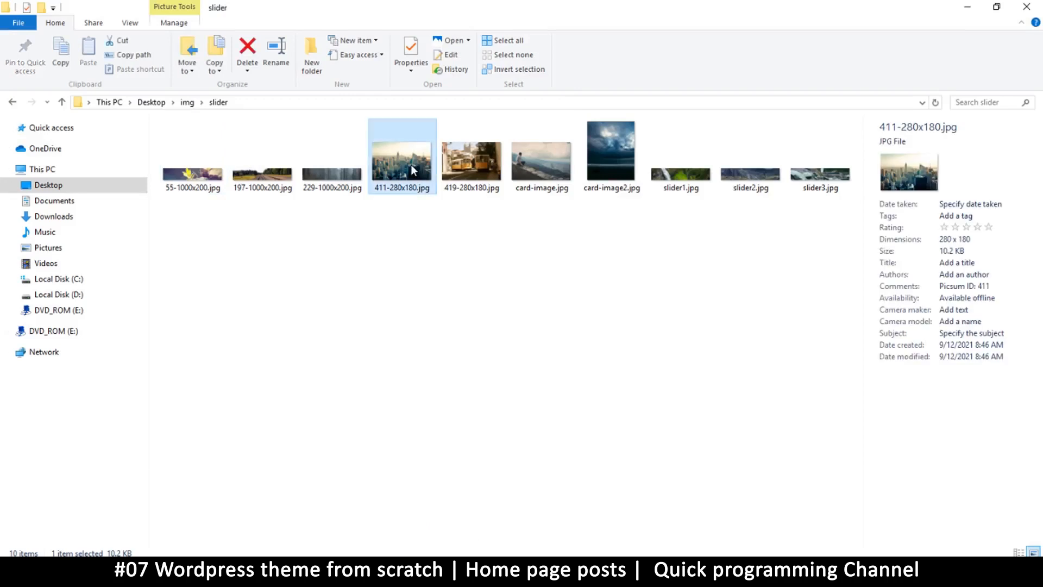
{"action": "mouse_move", "coordinate": [423, 213]}
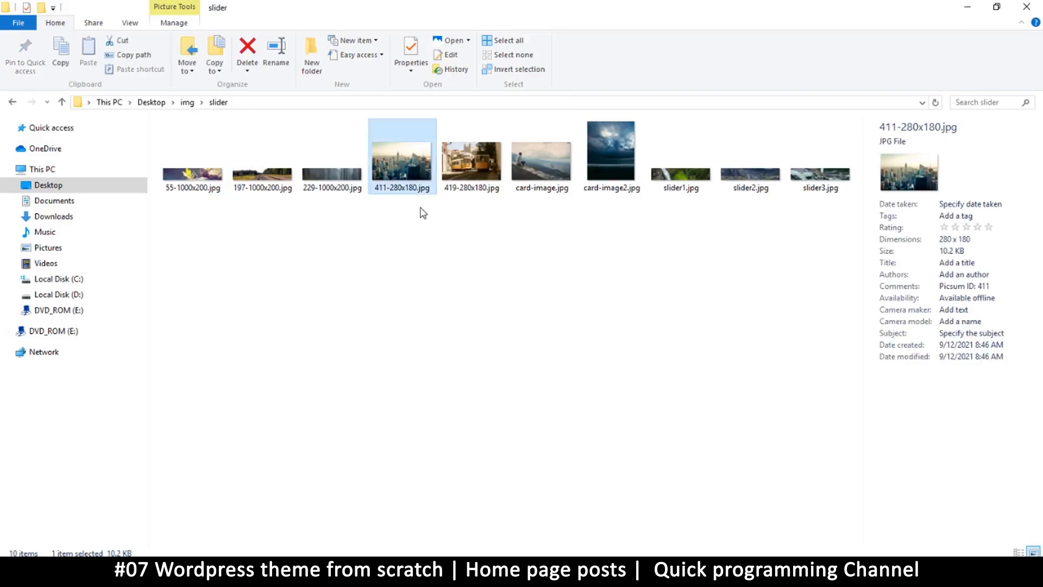
{"action": "mouse_move", "coordinate": [431, 211]}
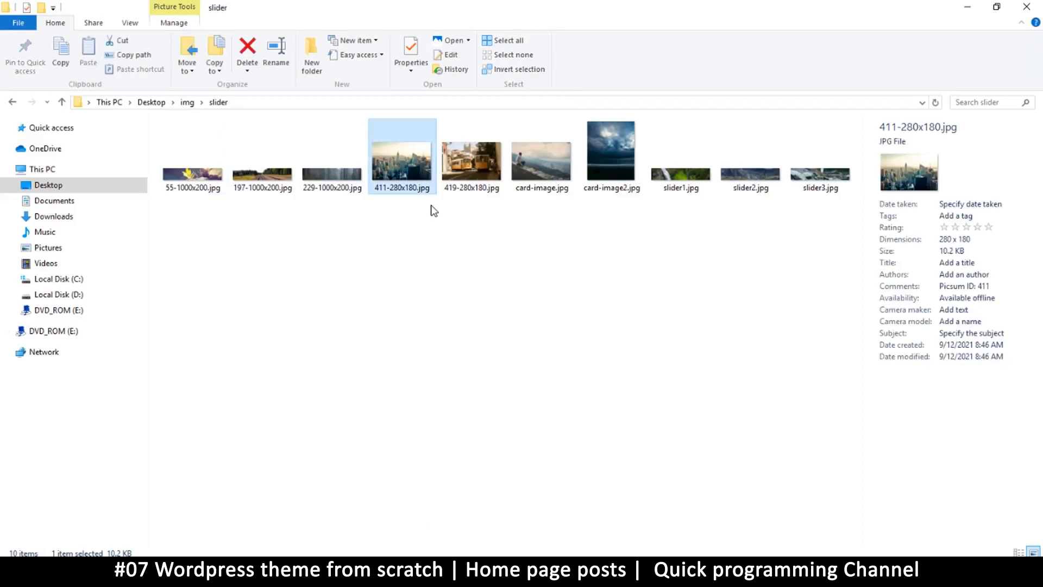
Step: Select 411-280x180.jpg in Desktop > img > slider to check its dimensions
{"action": "left_click", "coordinate": [541, 152]}
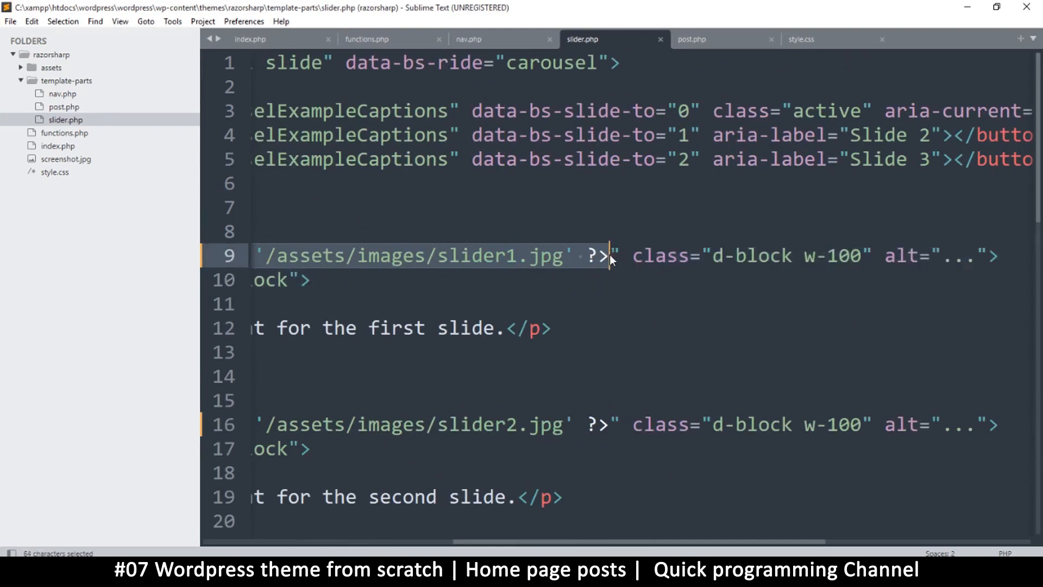
Step: Set the post.php card img src to get_template_directory_uri() '/assets/images/card-image.jpg'
{"action": "left_click", "coordinate": [691, 39]}
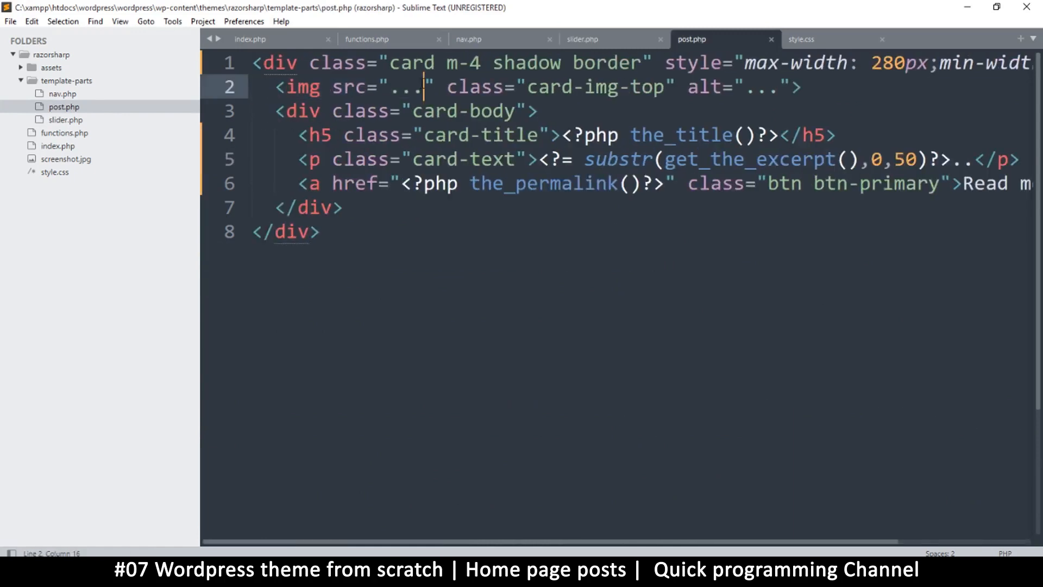
{"action": "type", "text": "<?= get_template_directory_uri().'/assets/images/slider1.jpg' ?>\" c"}
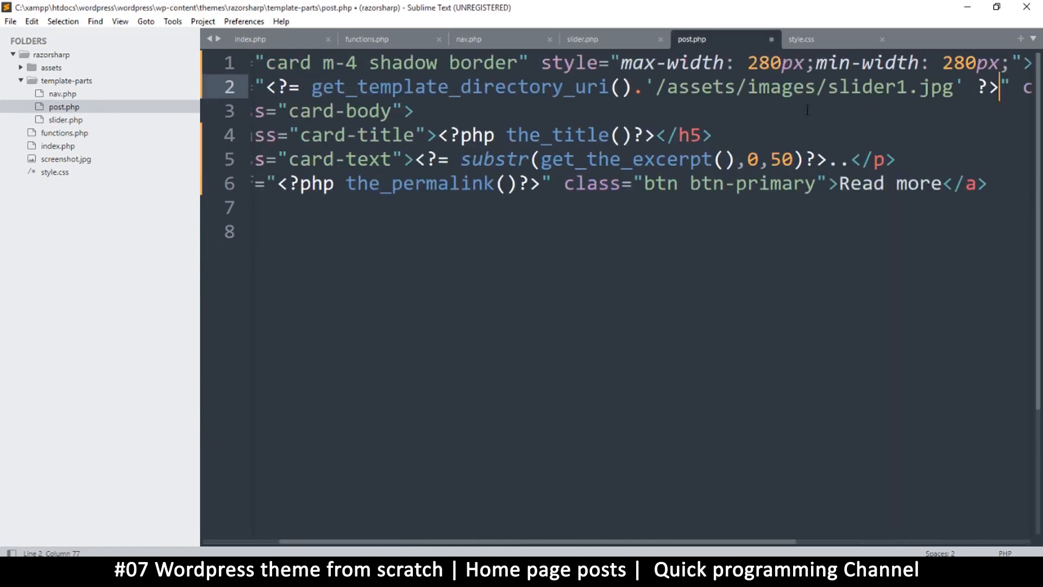
{"action": "double_click", "coordinate": [865, 87]}
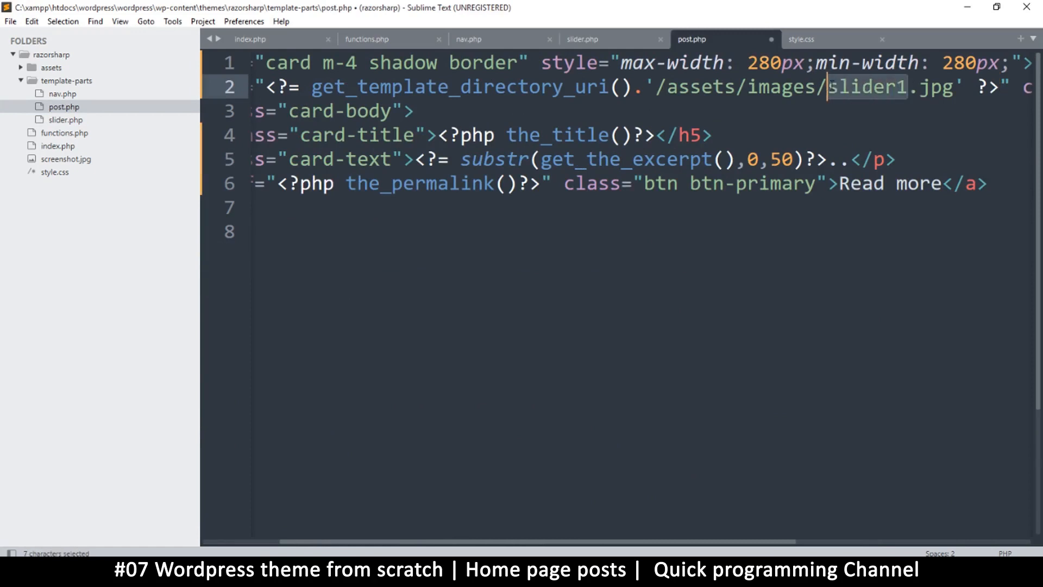
{"action": "type", "text": "card-"}
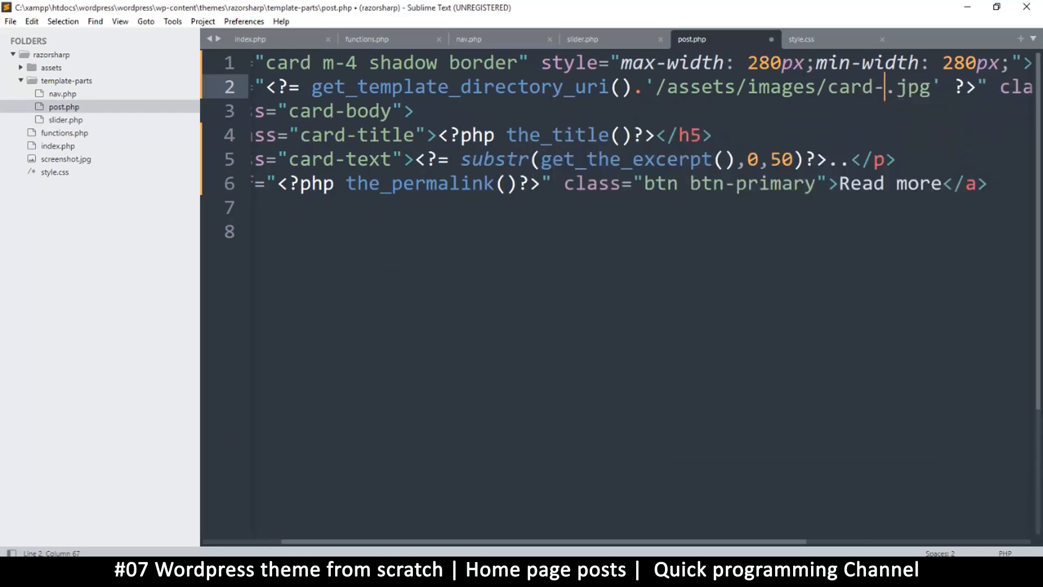
{"action": "type", "text": "image"}
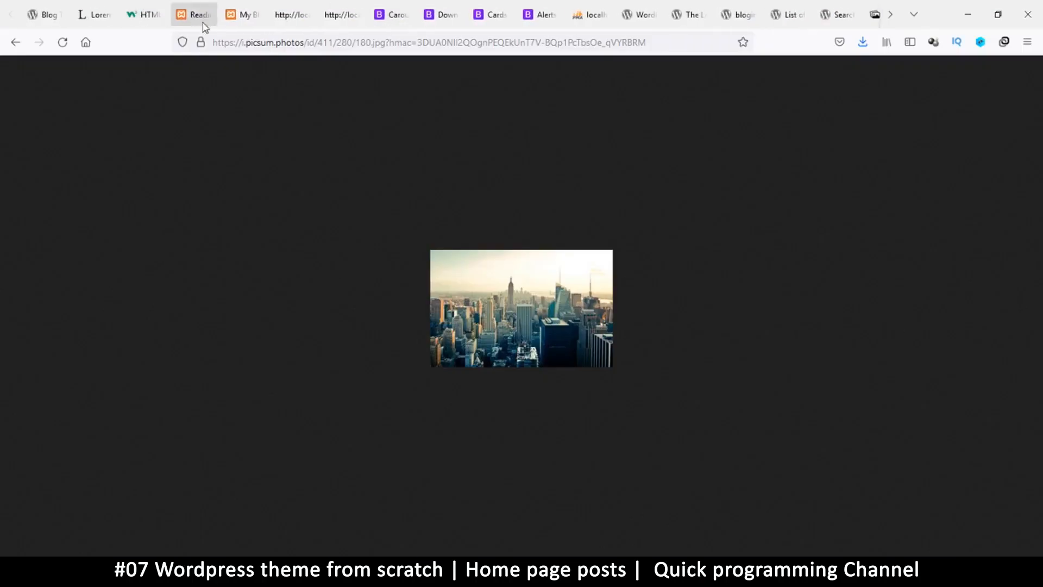
Step: Return to the WordPress home page tab and scroll down to the post card images
{"action": "left_click", "coordinate": [243, 14]}
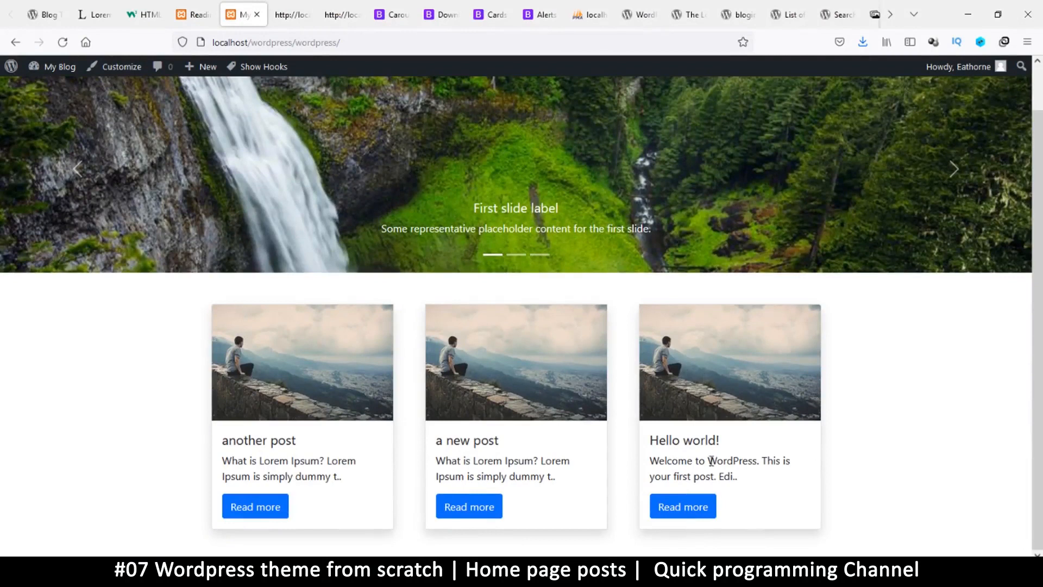
{"action": "mouse_move", "coordinate": [482, 460]}
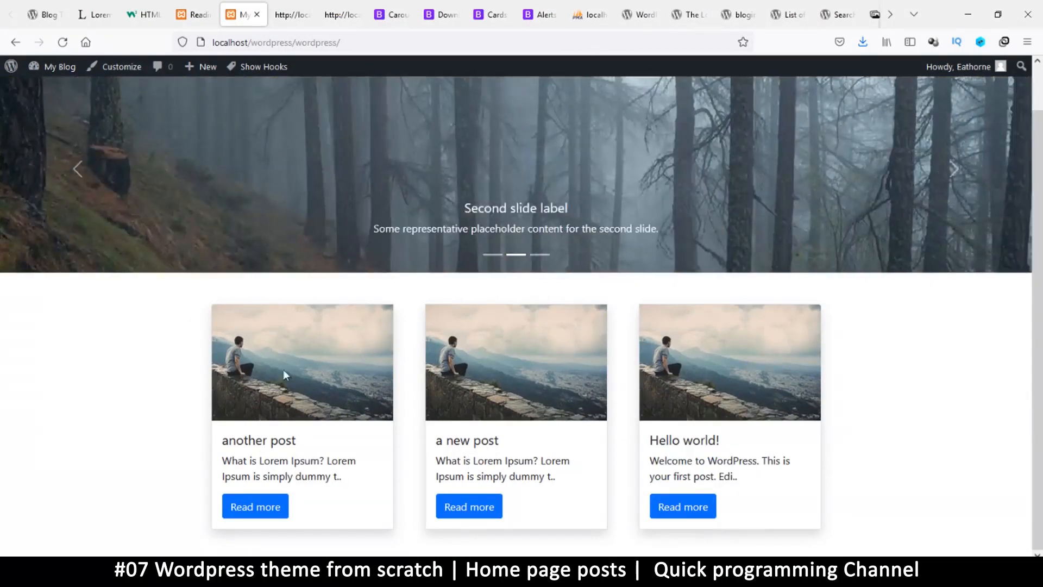
{"action": "mouse_move", "coordinate": [758, 366]}
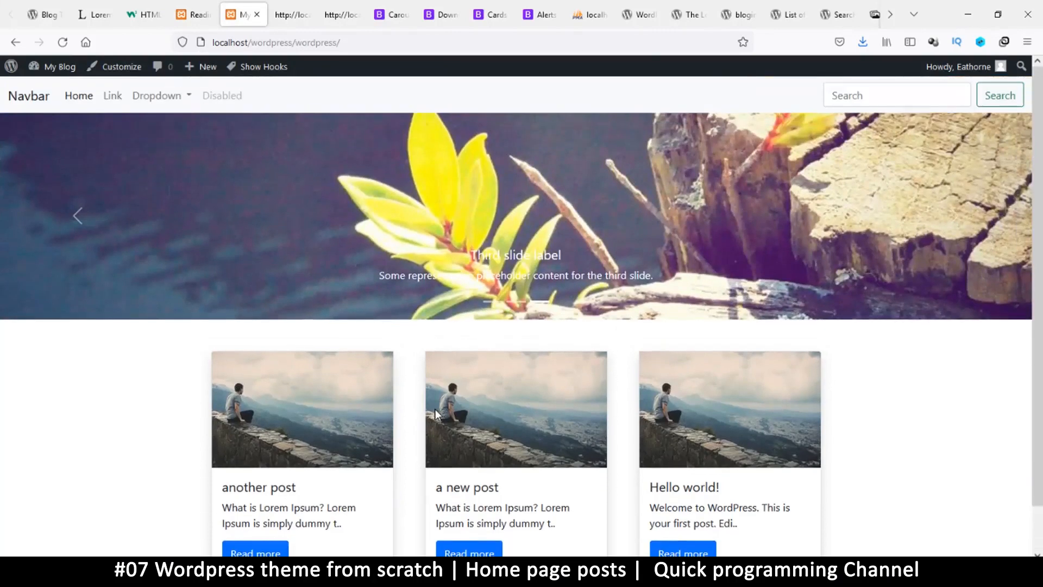
{"action": "scroll", "scroll_direction": "down", "scroll_amount": 3}
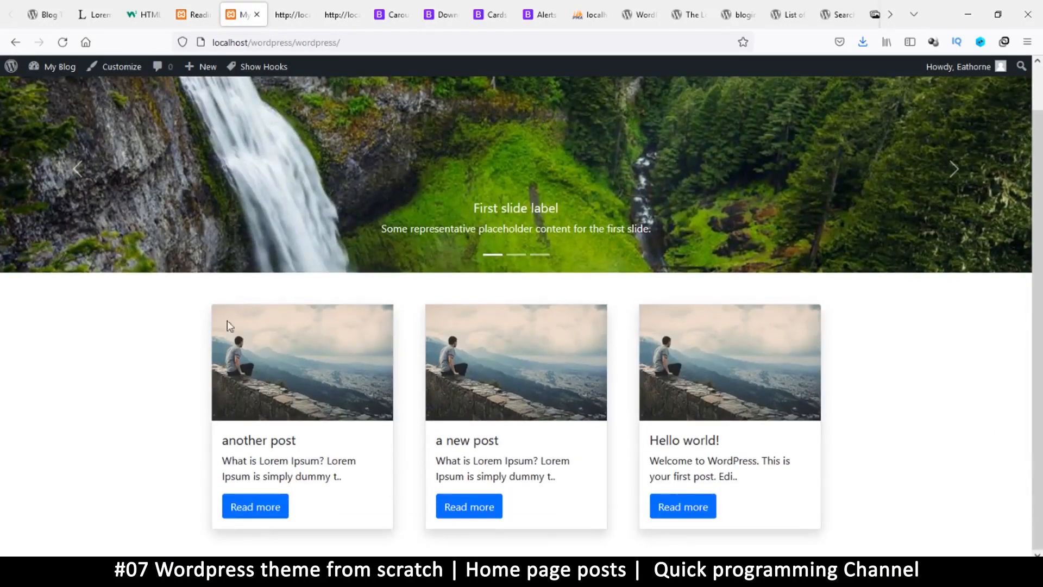
{"action": "mouse_move", "coordinate": [501, 433]}
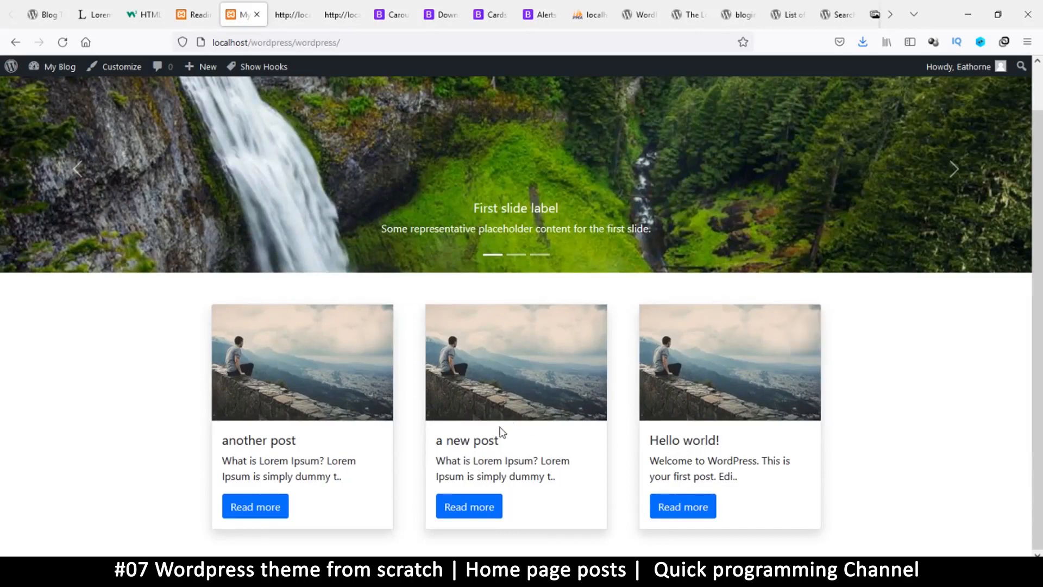